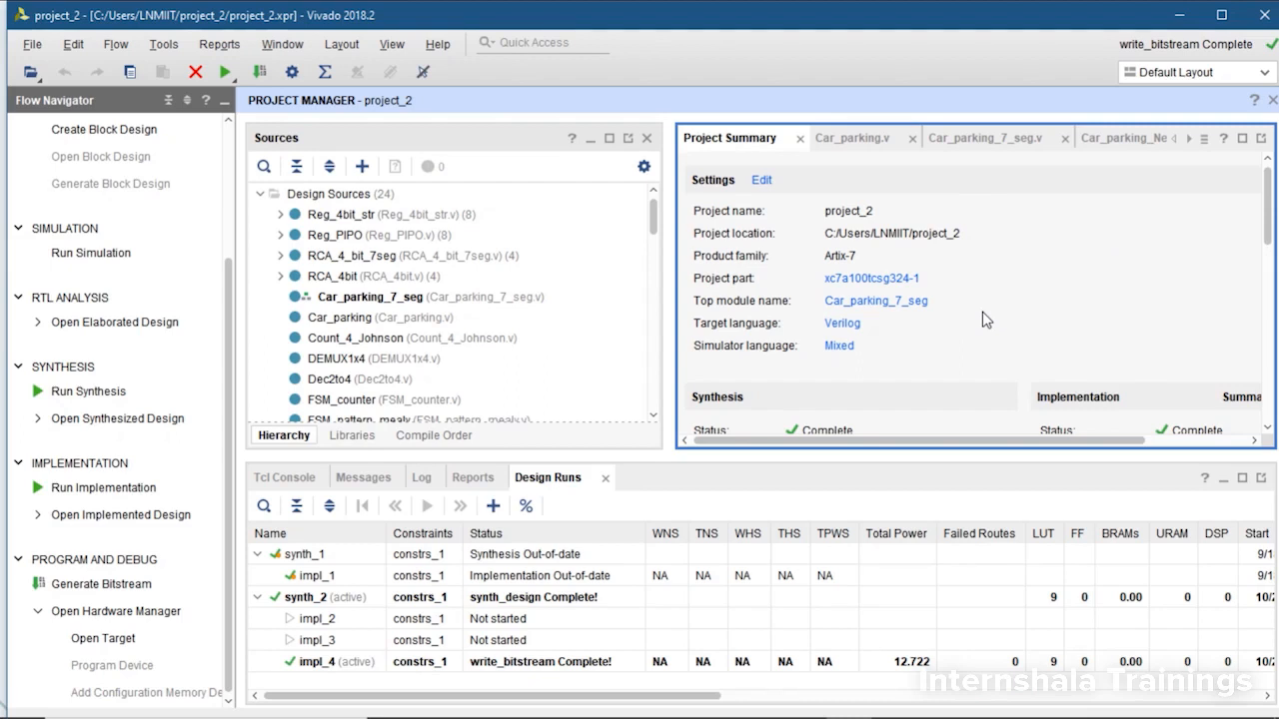
pyautogui.moveTo(876, 301)
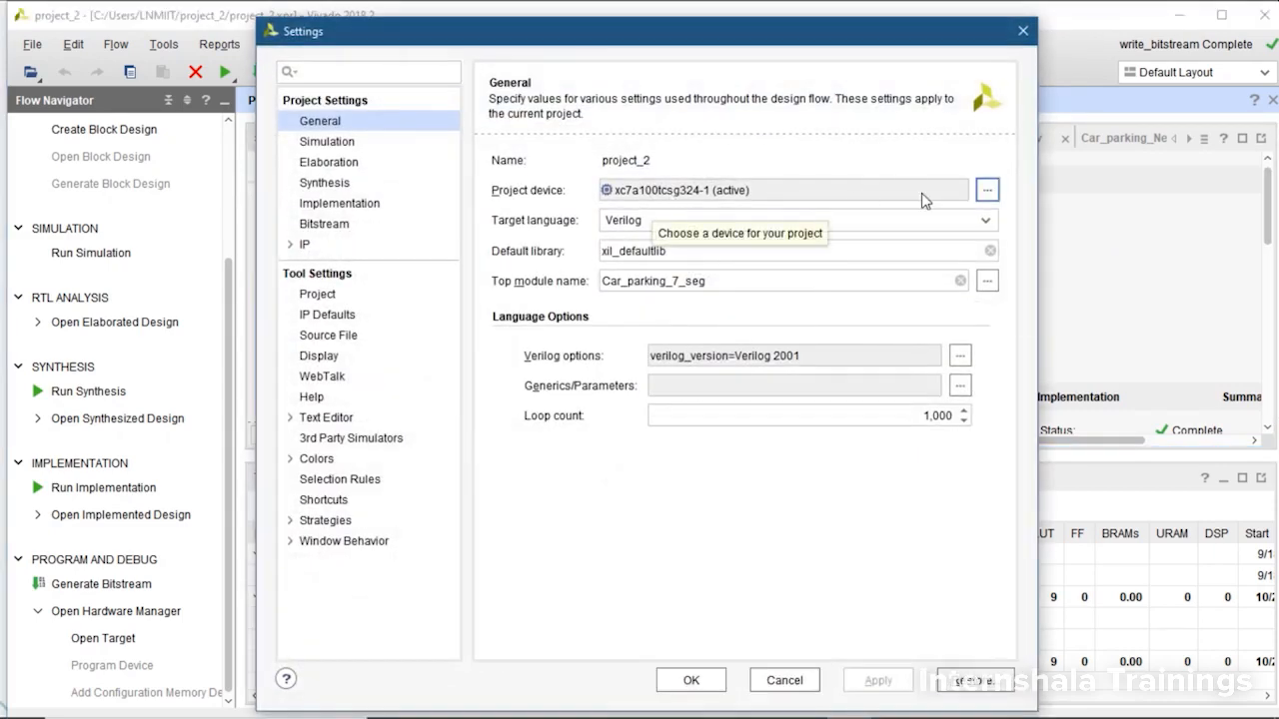
# Set the project's target part to xc7a100tcsg324-1 from the csg324 package
pyautogui.click(986, 189)
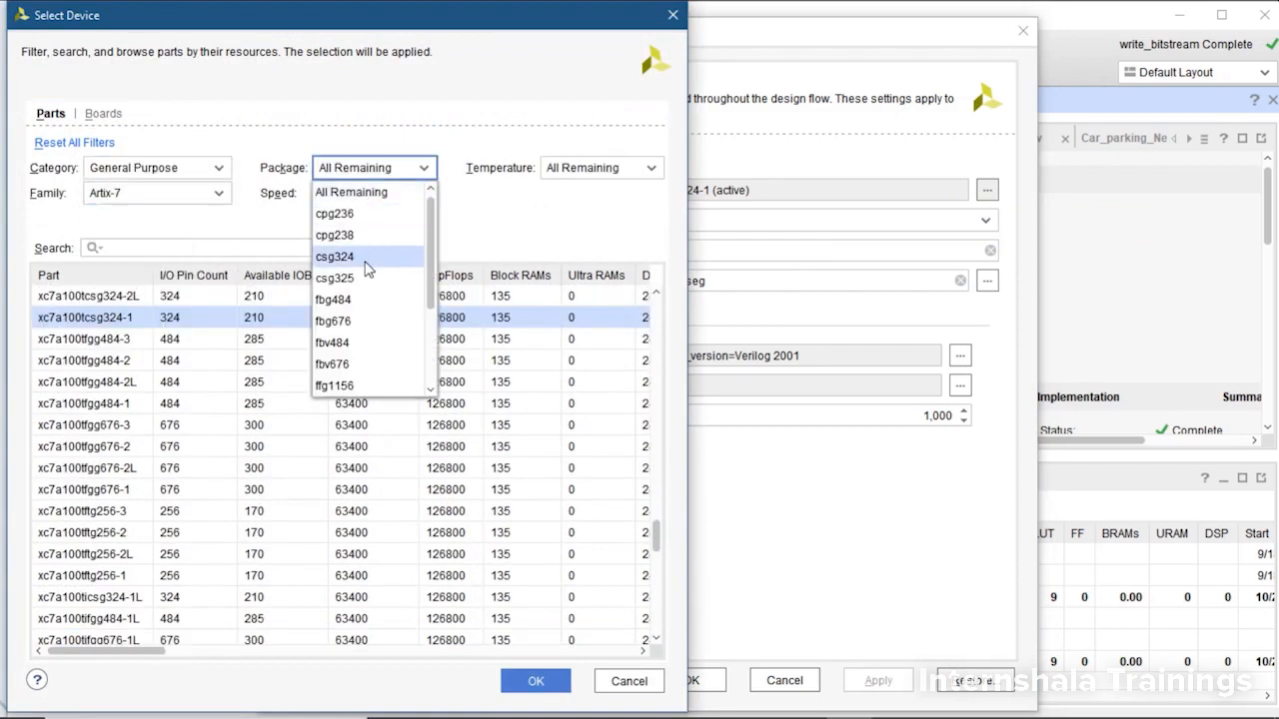
pyautogui.click(335, 257)
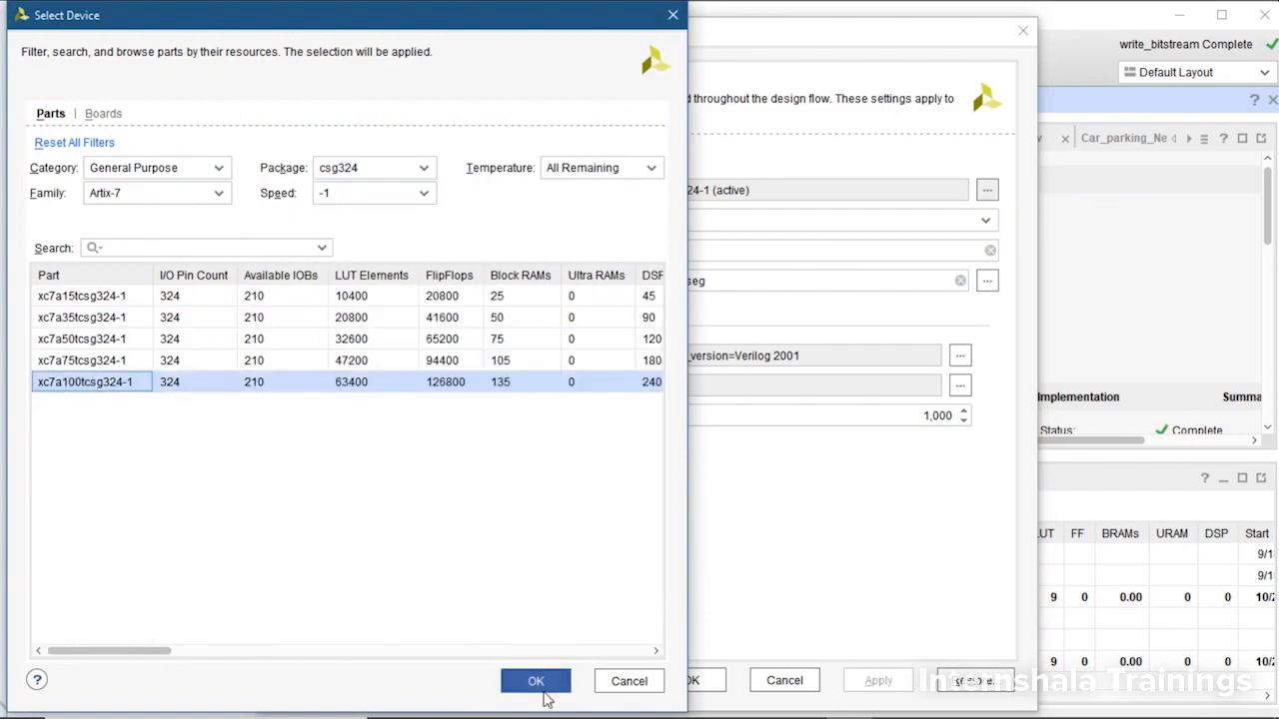
pyautogui.click(535, 680)
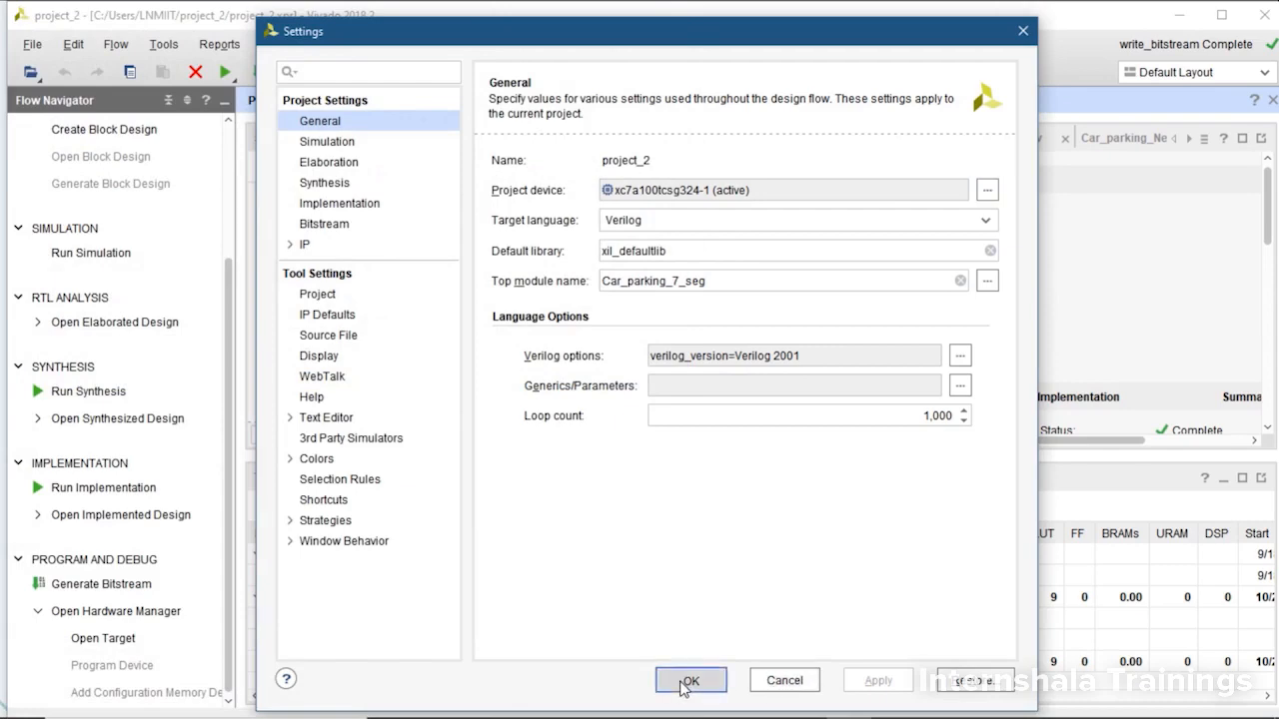
pyautogui.click(690, 680)
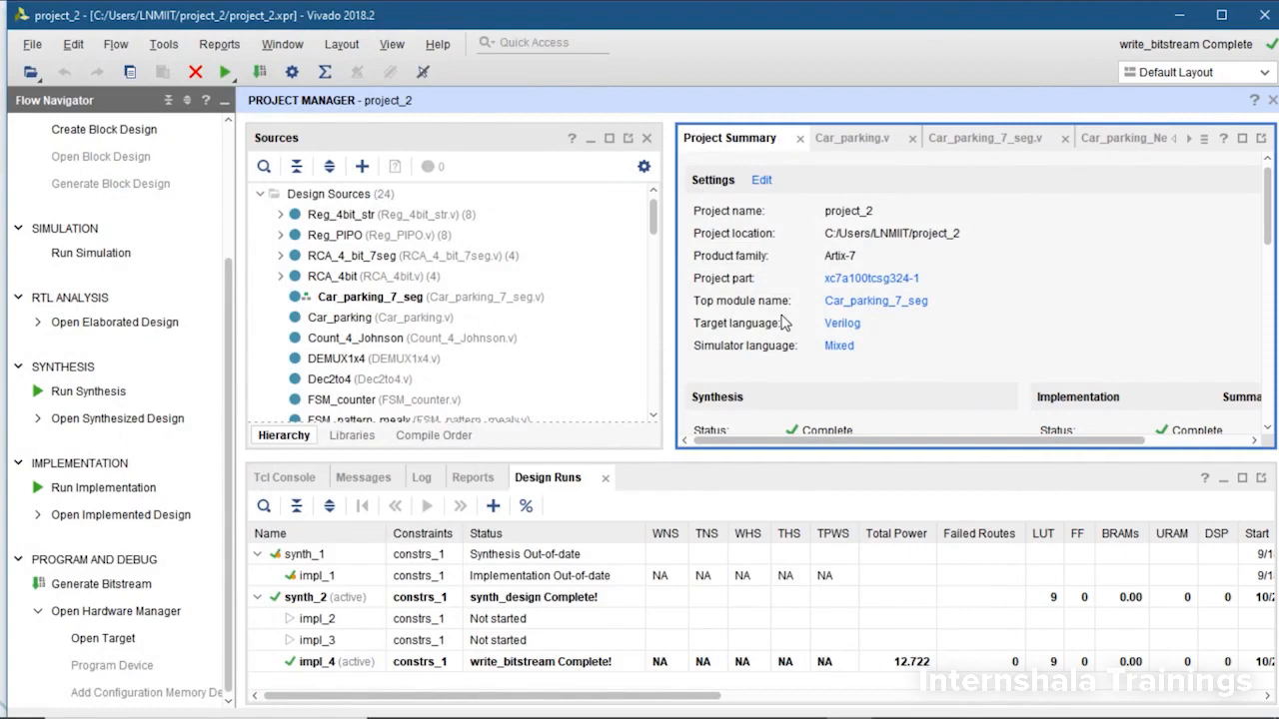
pyautogui.moveTo(894, 228)
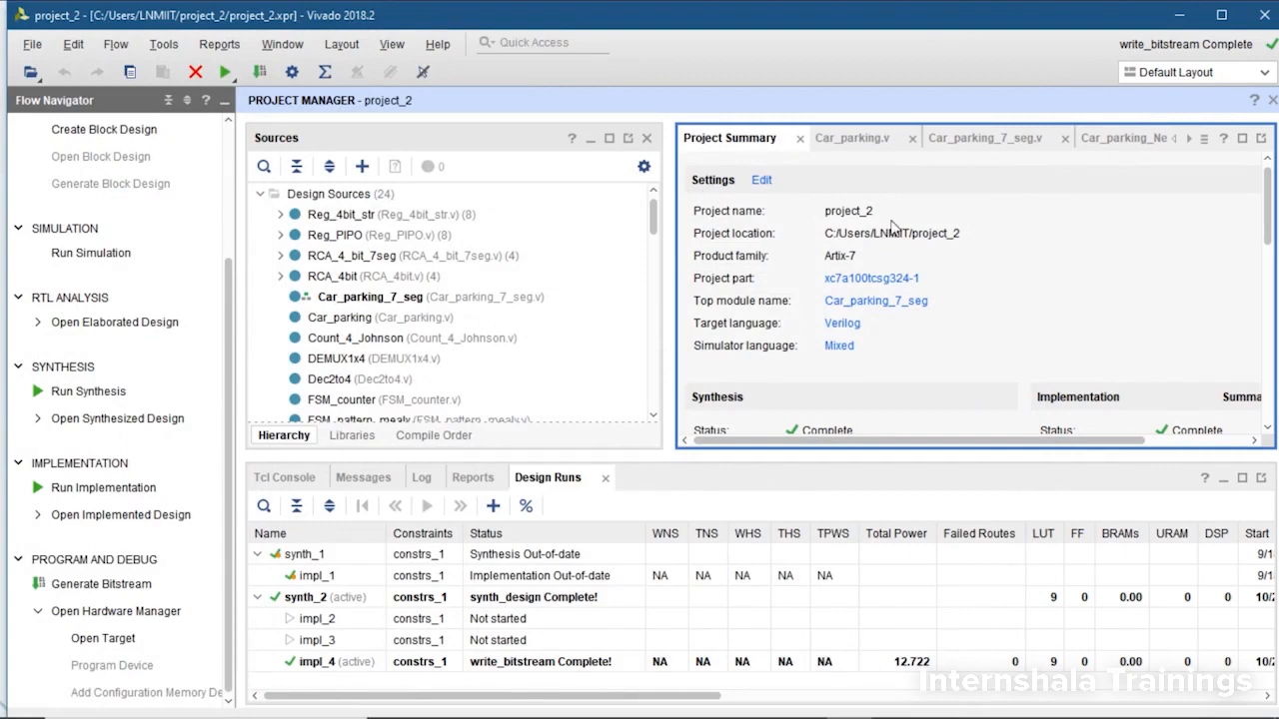
# Review Car_parking_7_seg.v's seg and AN output declarations and the num register
pyautogui.click(984, 138)
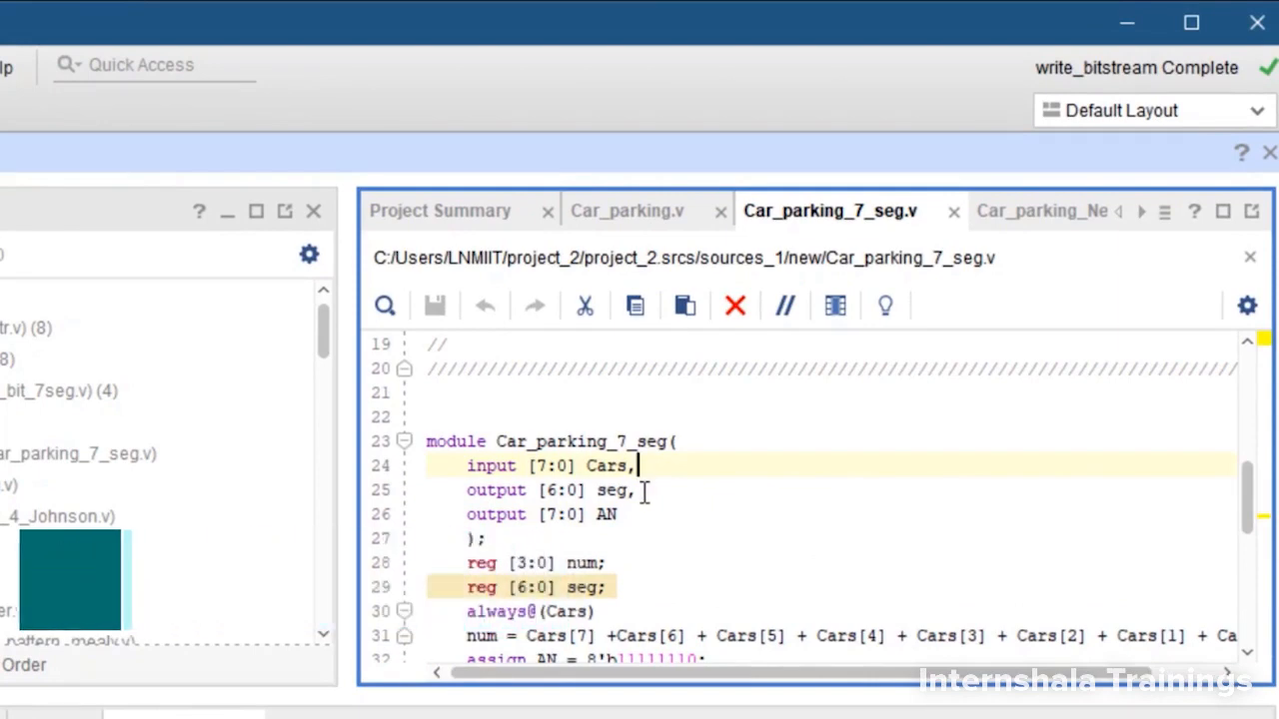
pyautogui.click(639, 490)
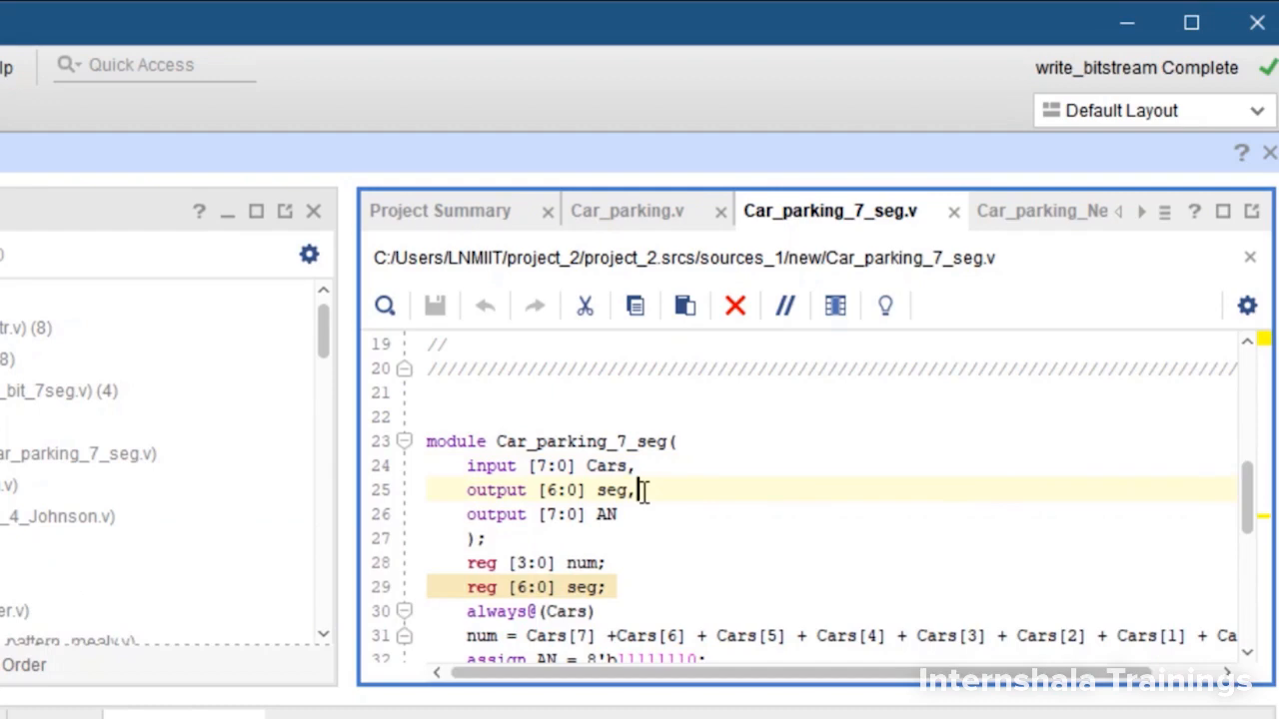
pyautogui.click(620, 514)
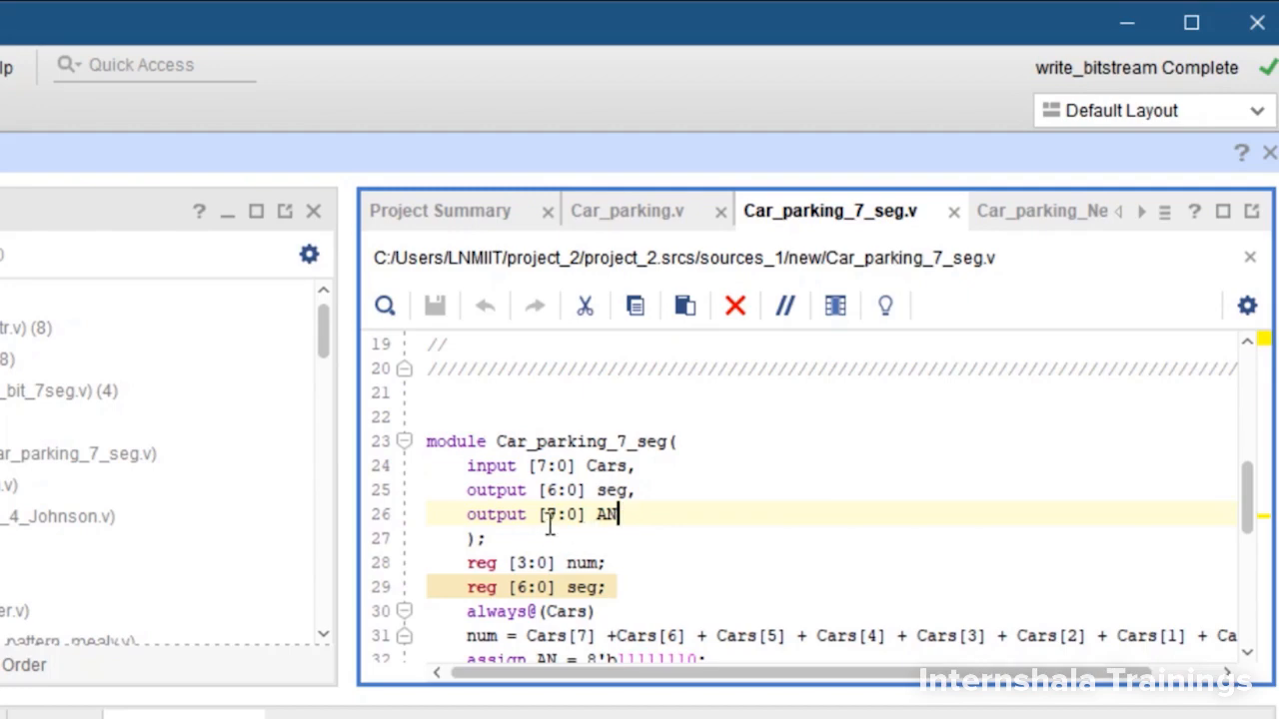
pyautogui.scroll(-3)
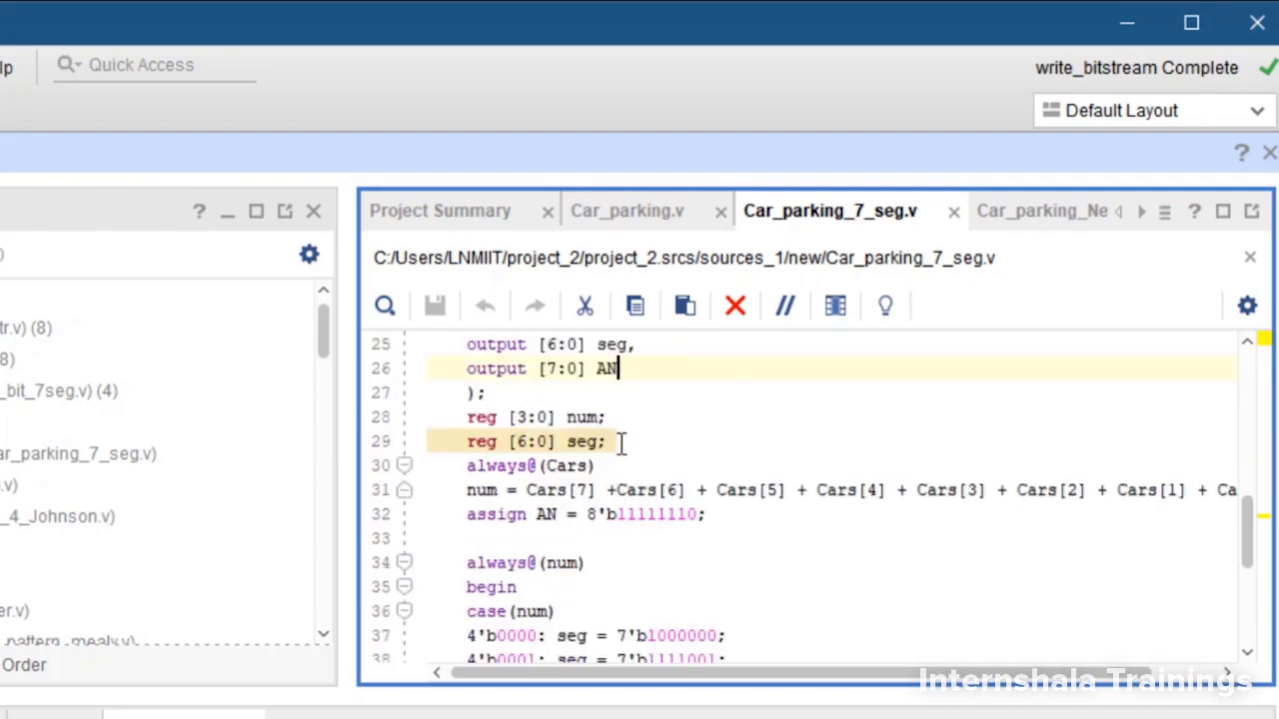
pyautogui.click(605, 417)
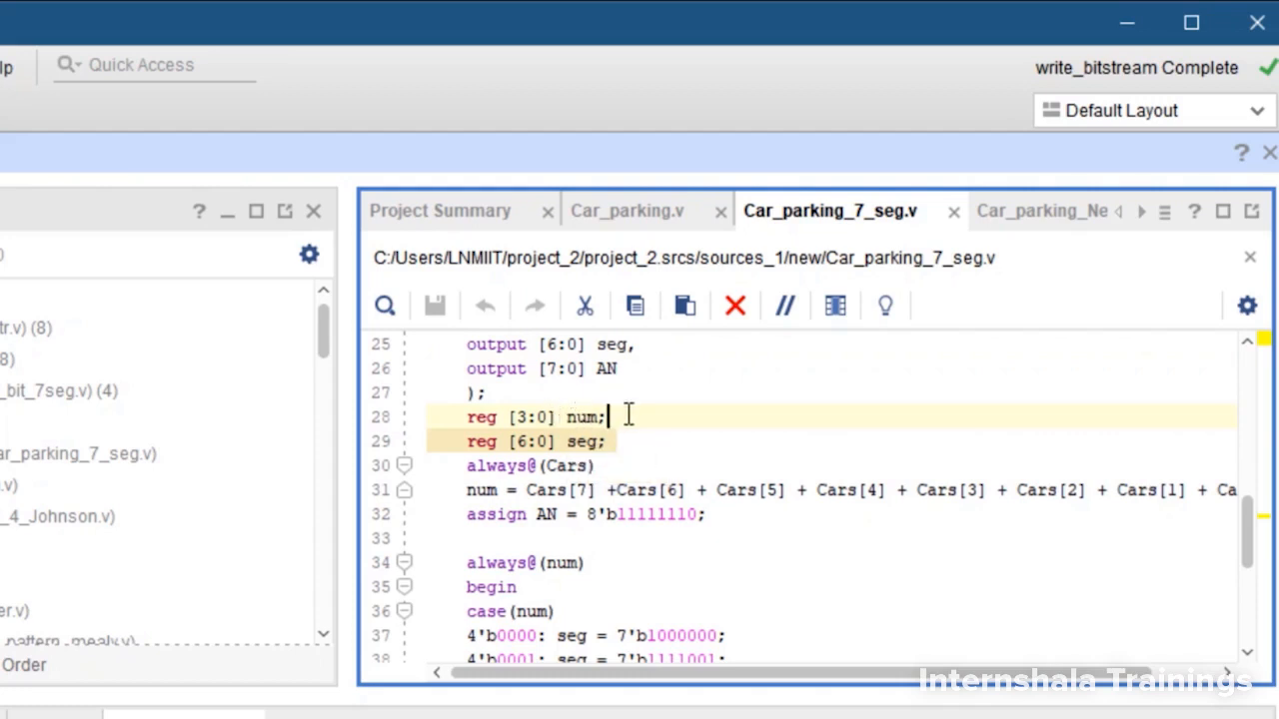
pyautogui.moveTo(588, 417)
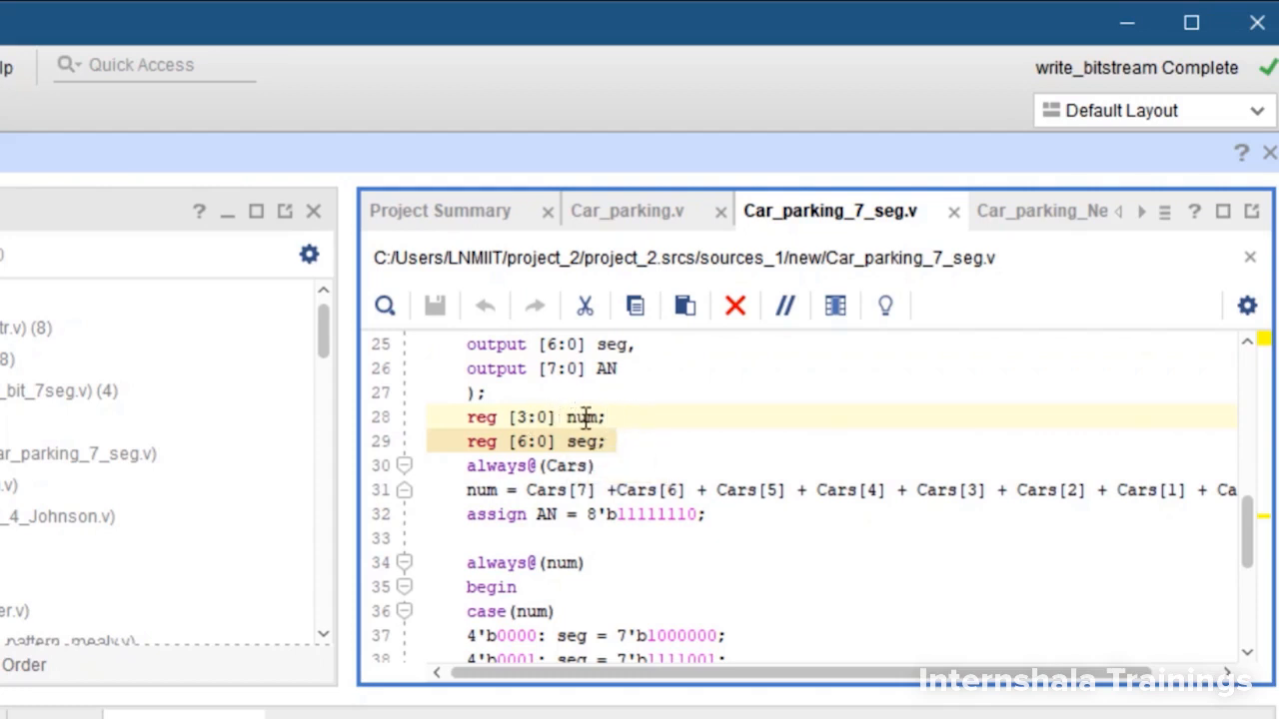
pyautogui.moveTo(565, 440)
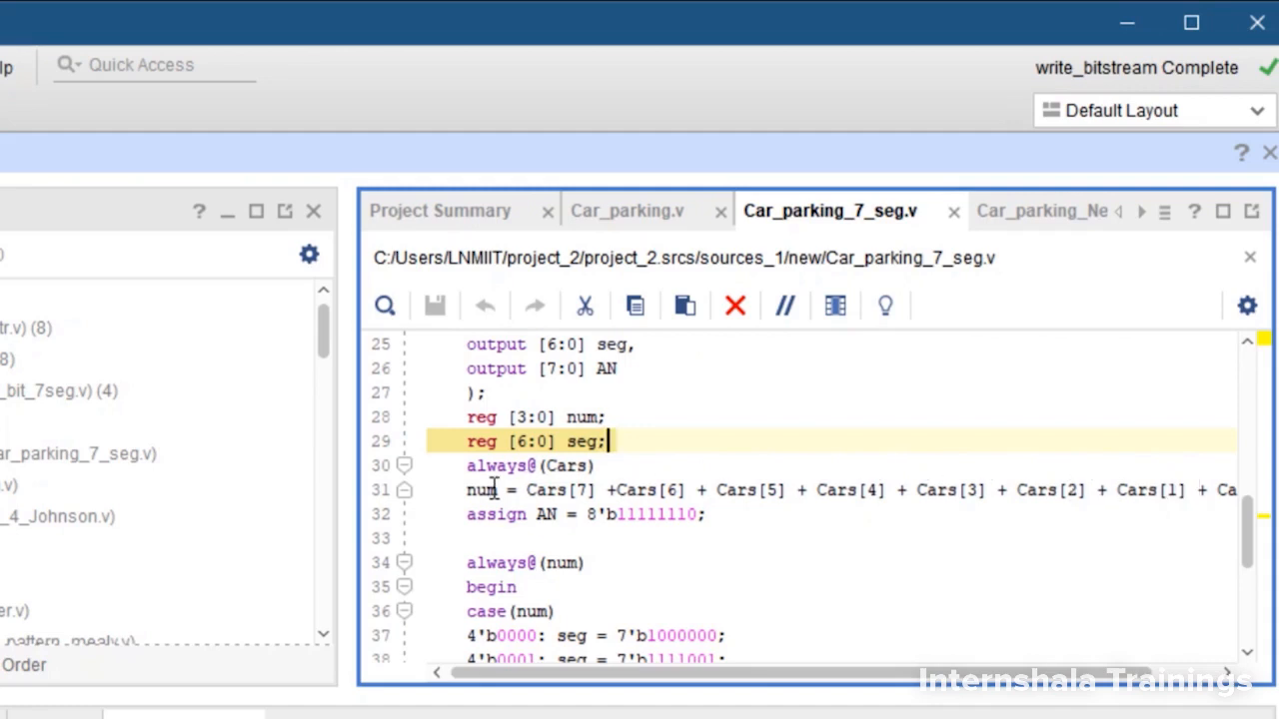
pyautogui.moveTo(546, 513)
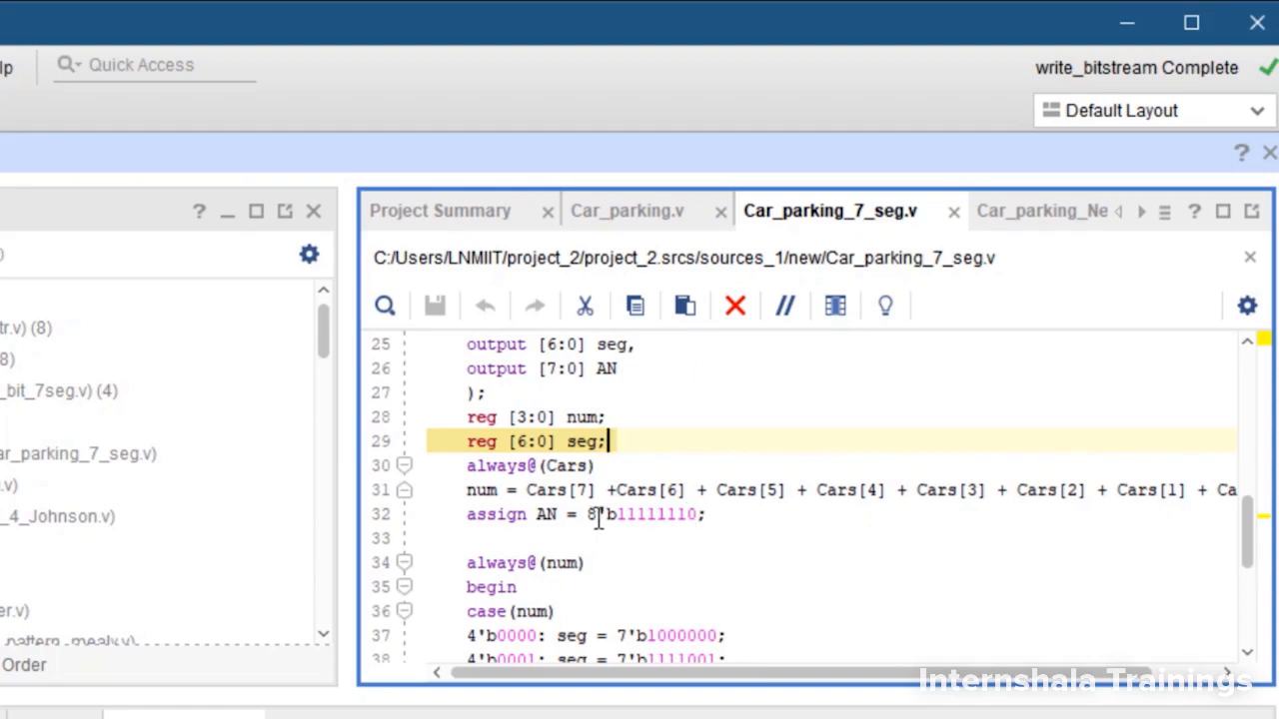
pyautogui.scroll(-3)
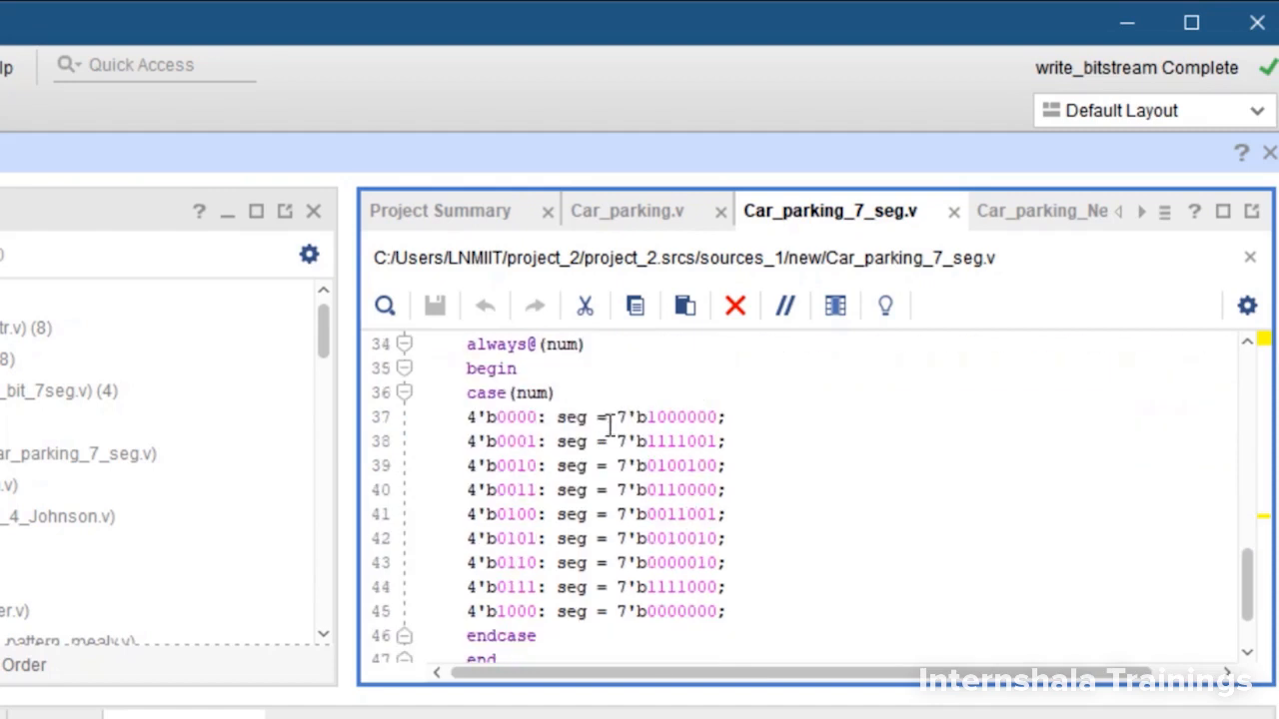
pyautogui.moveTo(578, 348)
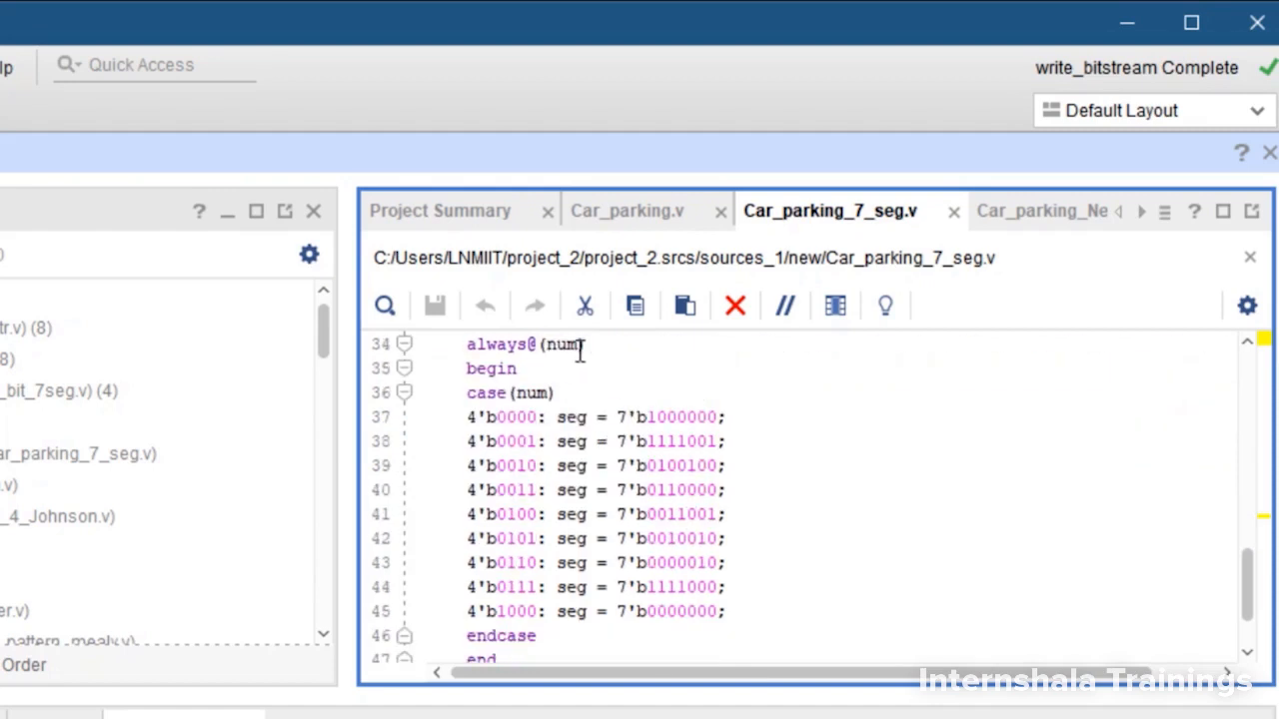
pyautogui.moveTo(499, 402)
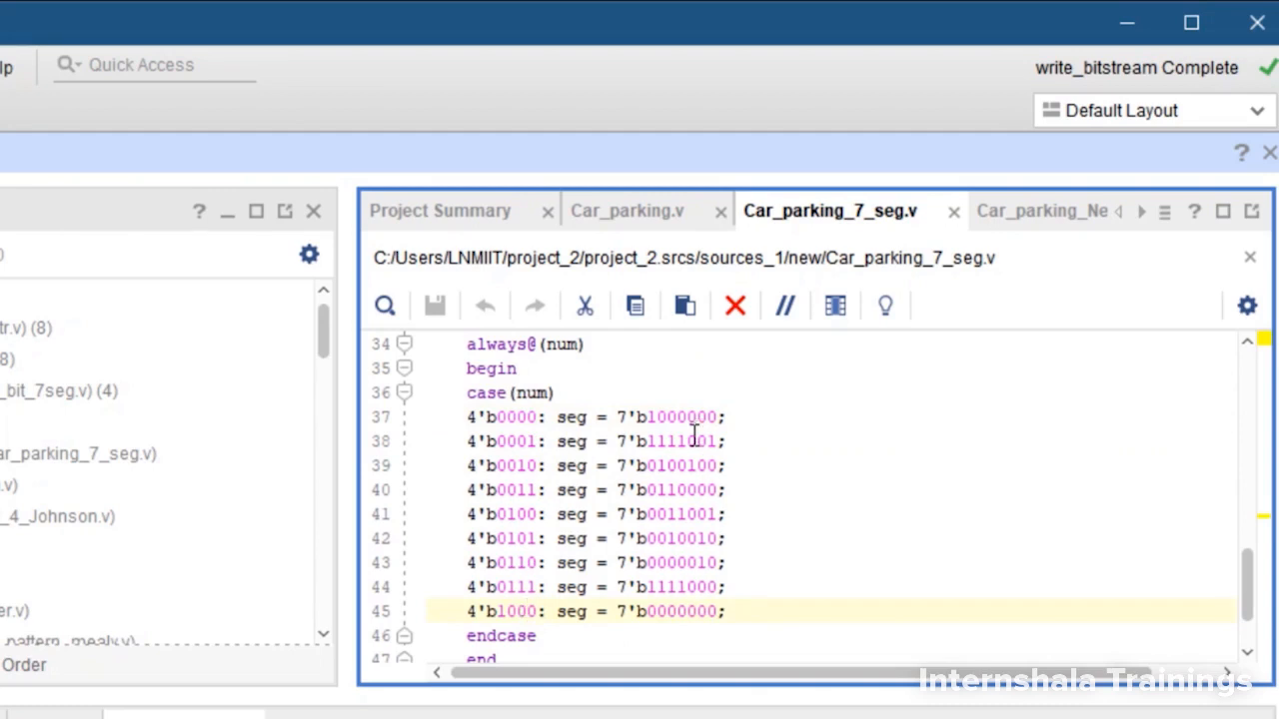
pyautogui.moveTo(517, 461)
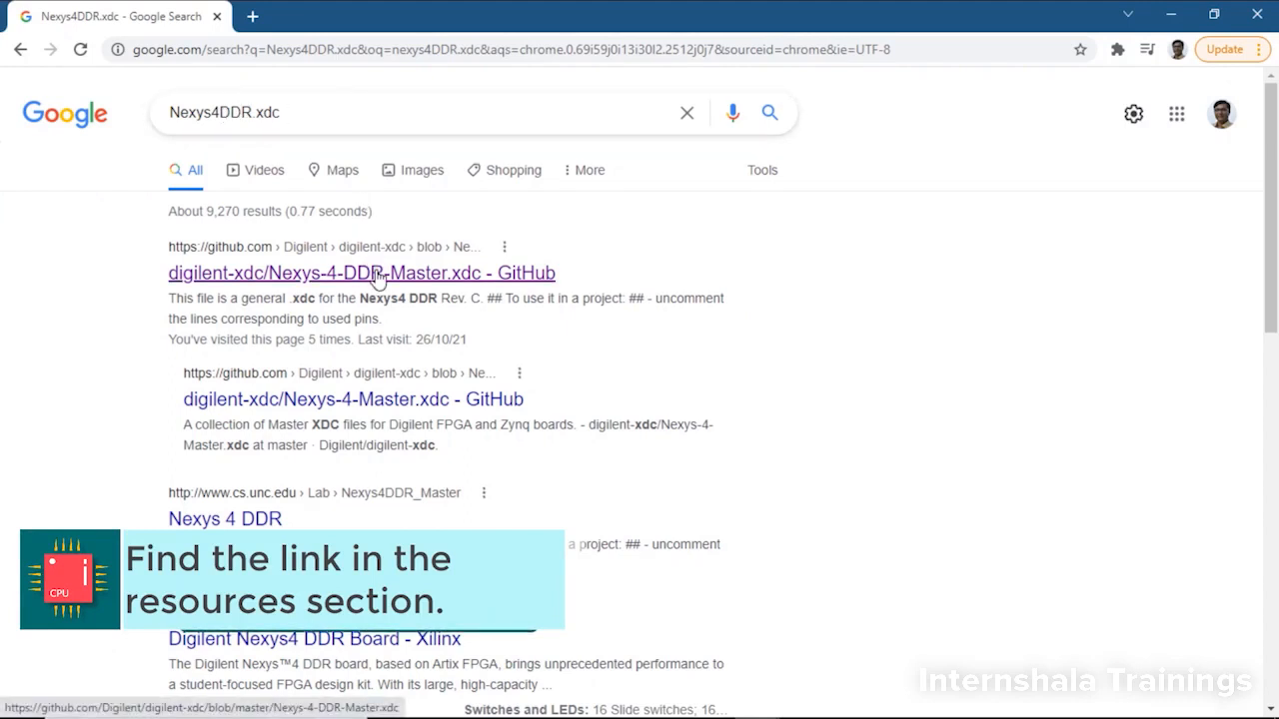
# Open Nexys-4-DDR-Master.xdc on GitHub as raw text and scroll to the seven-segment section
pyautogui.click(361, 273)
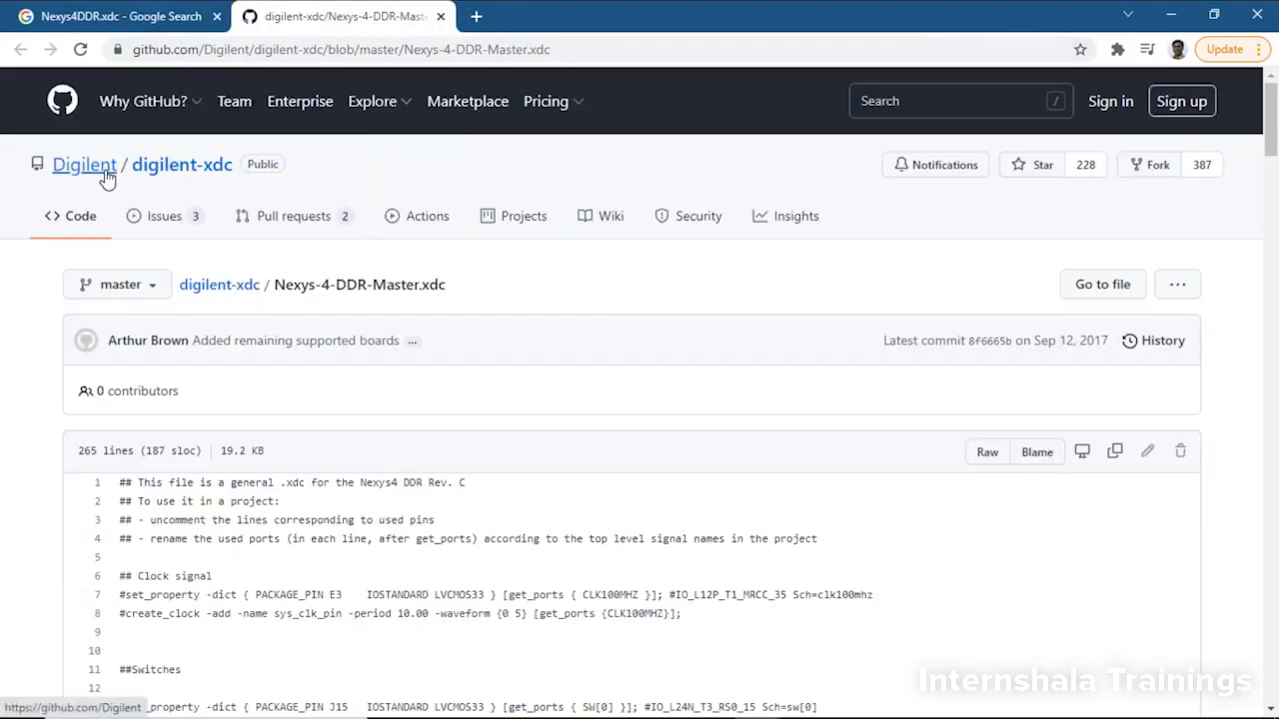
pyautogui.scroll(-3)
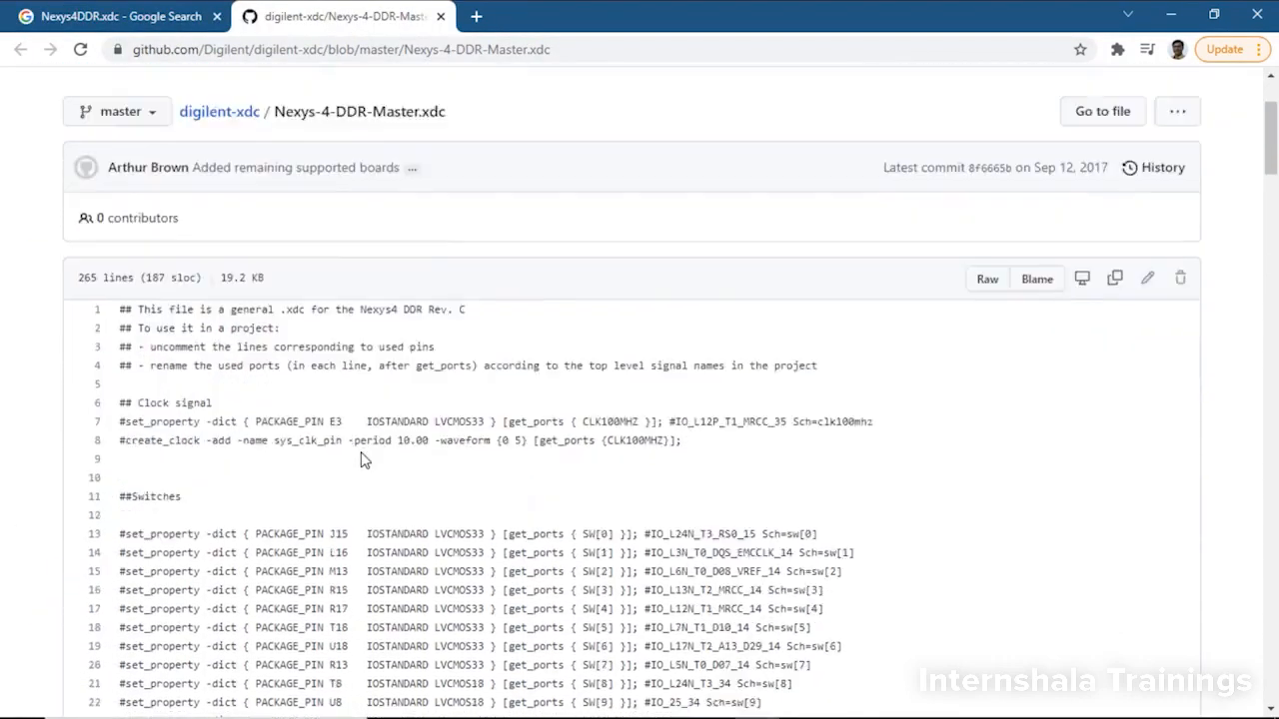
pyautogui.scroll(3)
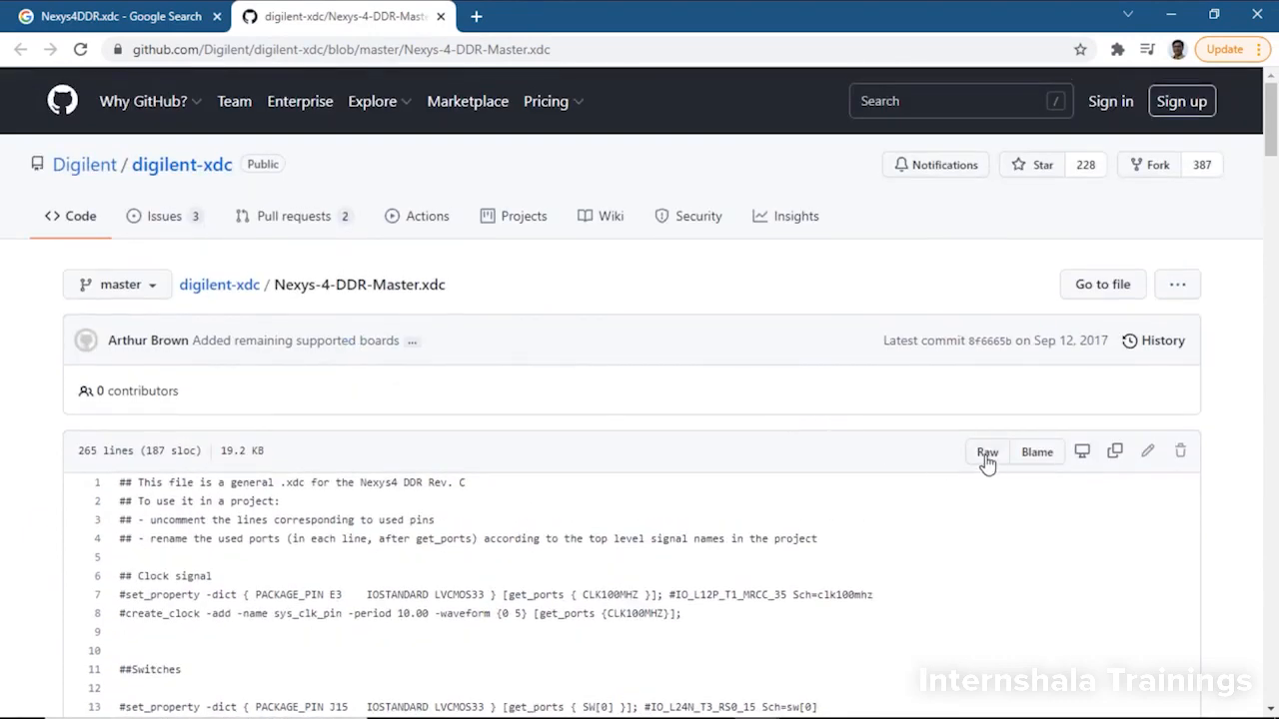
pyautogui.click(986, 452)
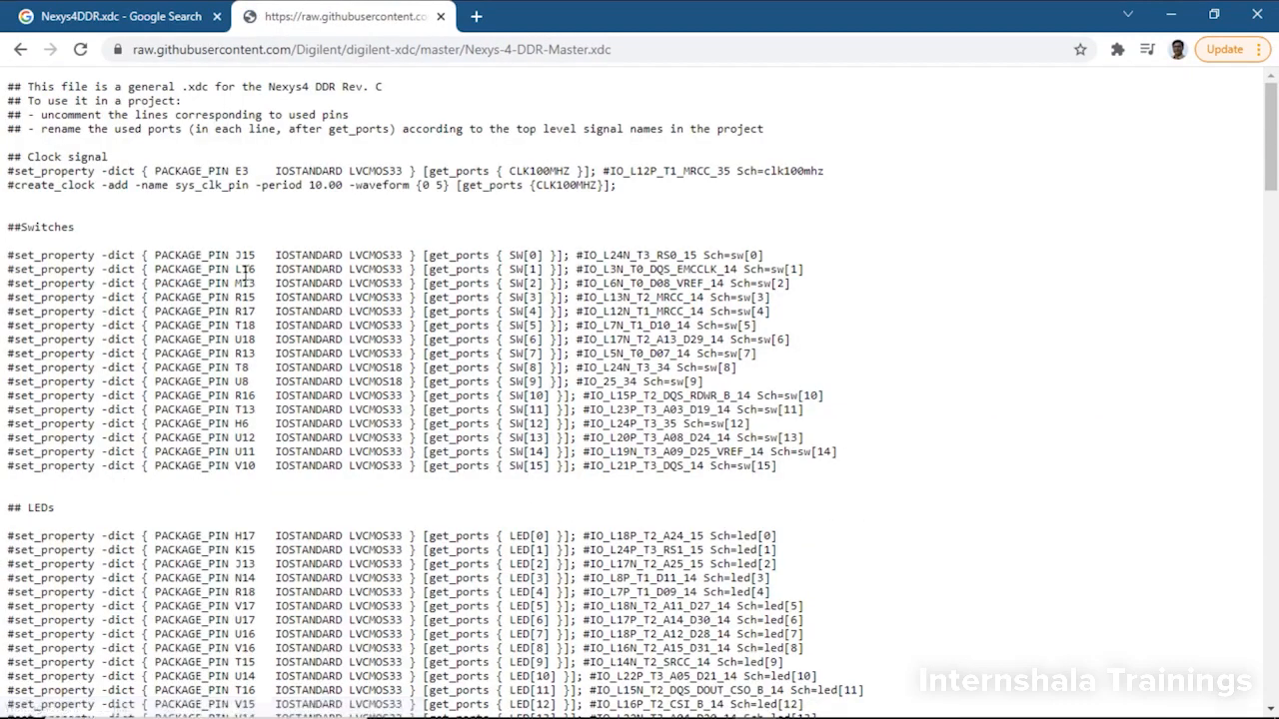
pyautogui.moveTo(411, 248)
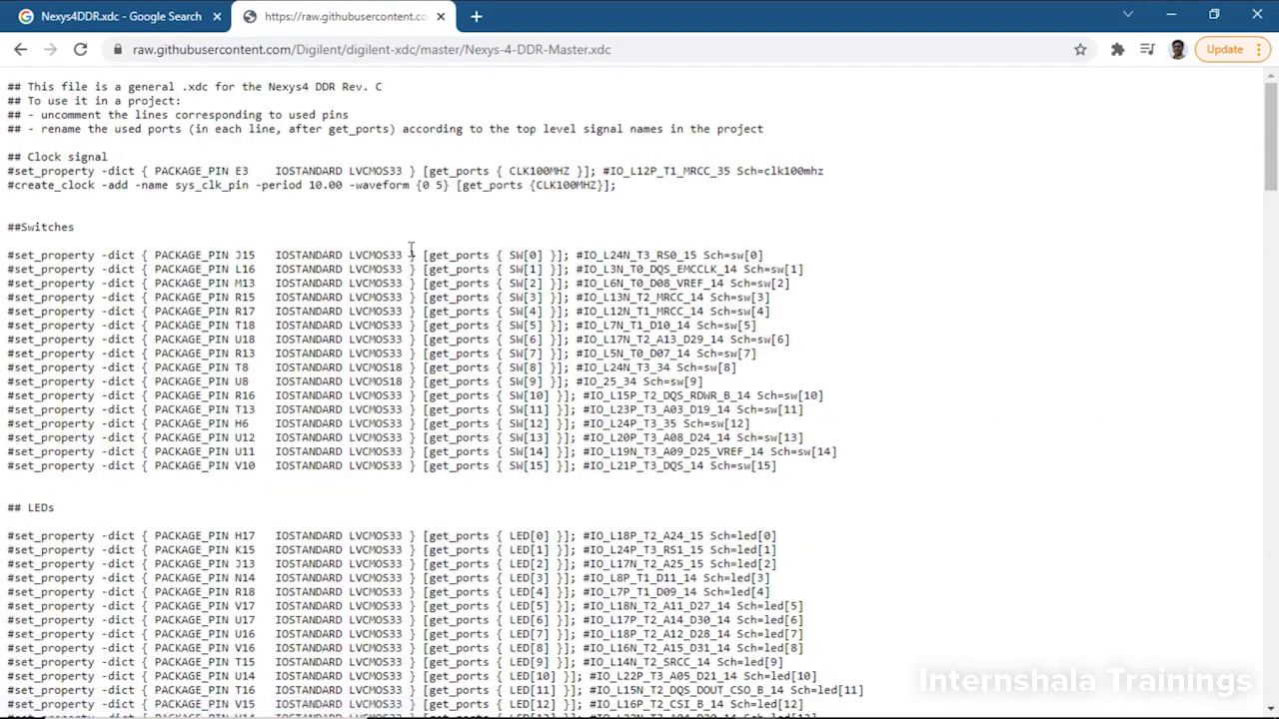
pyautogui.scroll(-3)
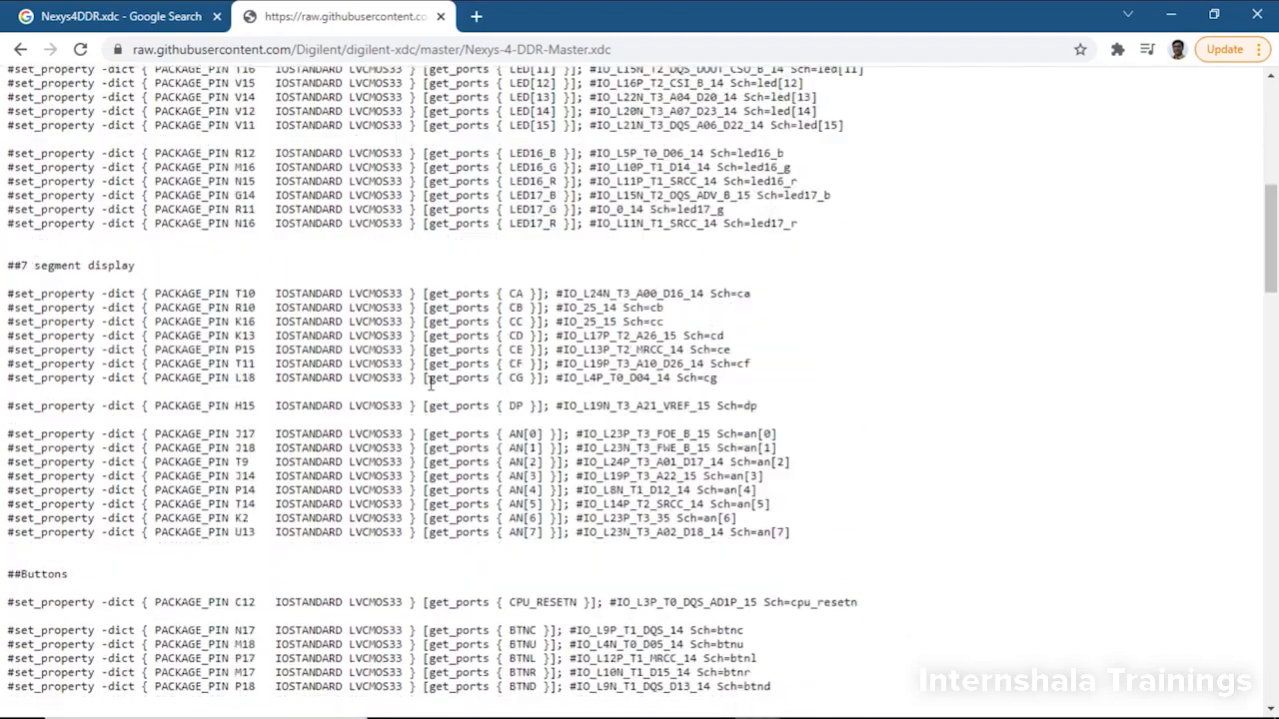
pyautogui.scroll(3)
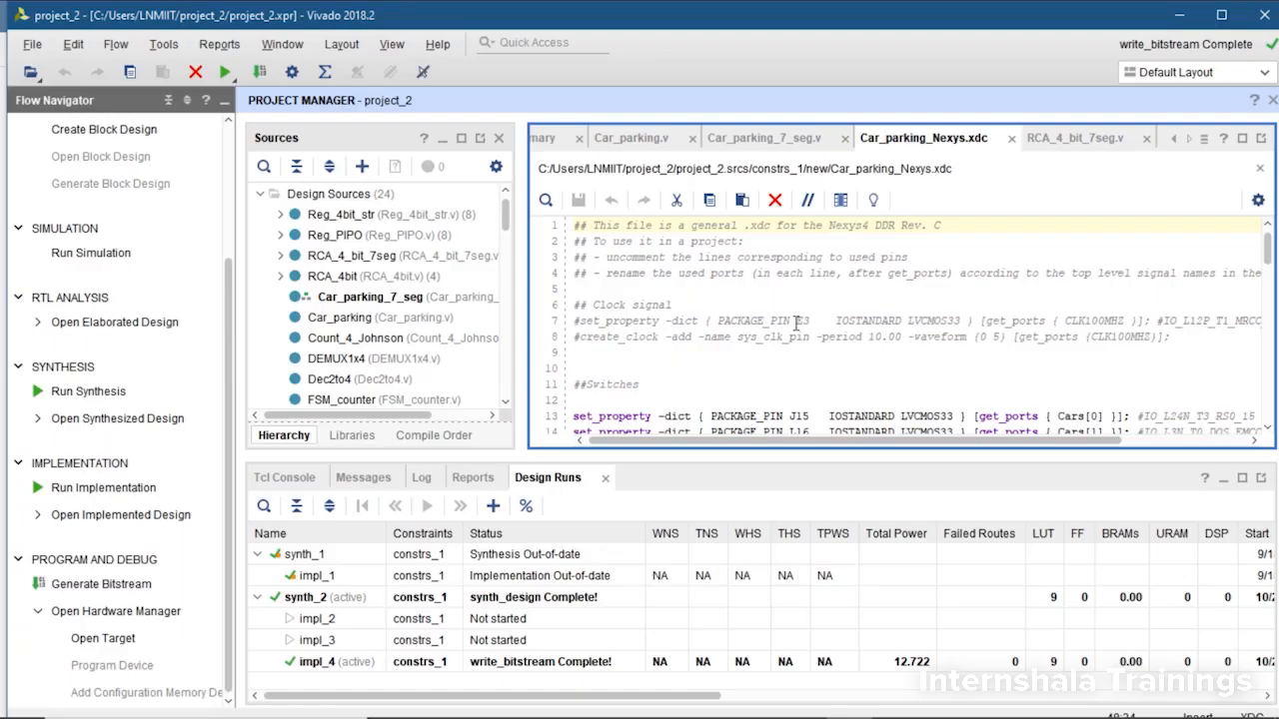
pyautogui.scroll(-3)
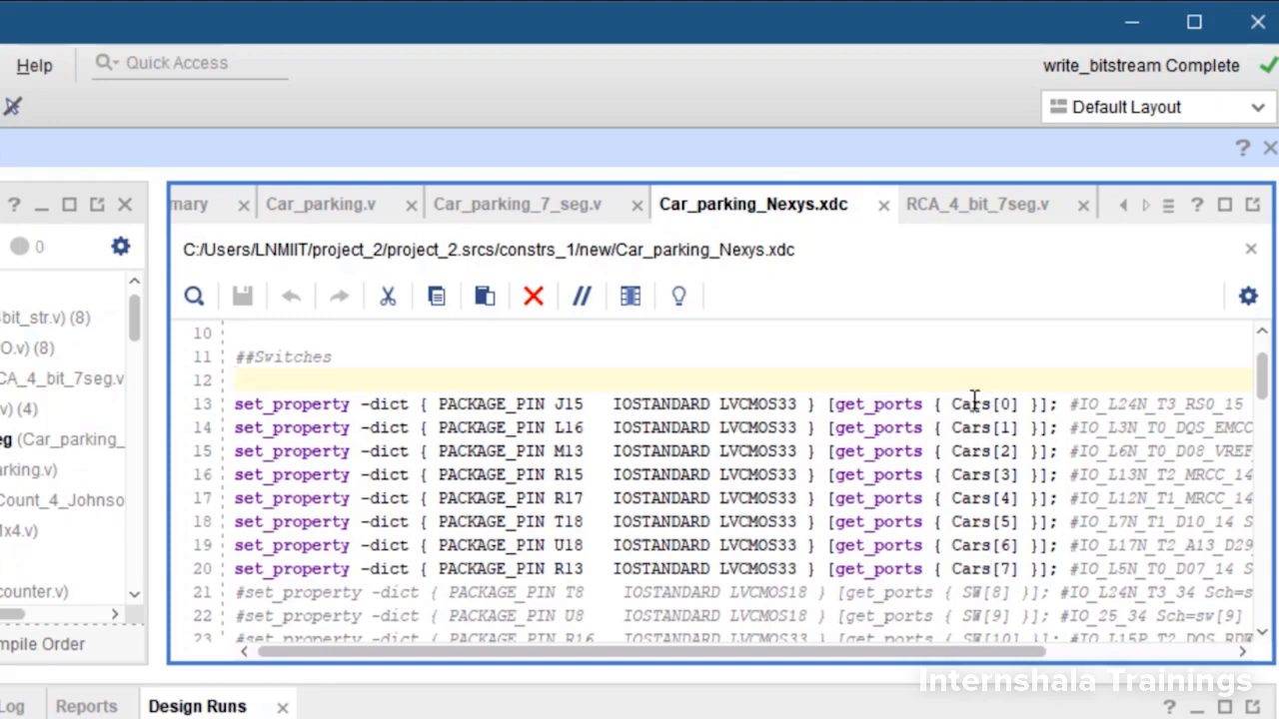
pyautogui.moveTo(1004, 569)
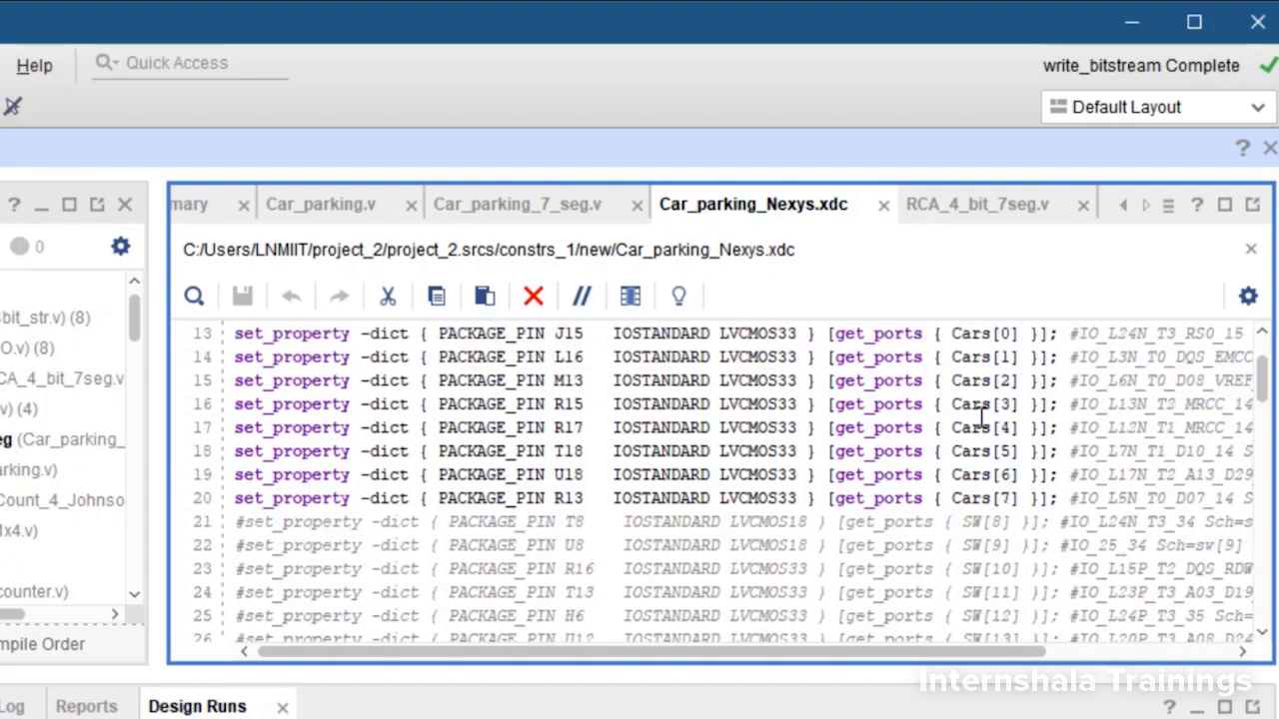
pyautogui.scroll(-3)
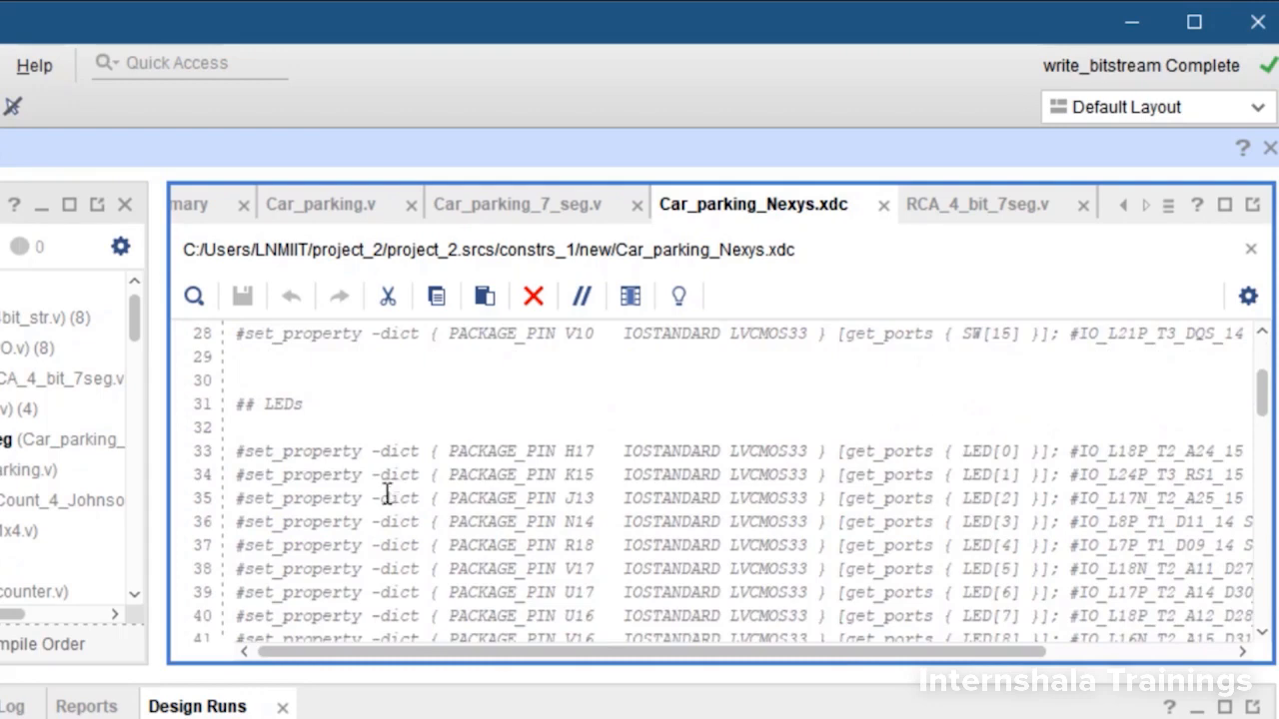
pyautogui.scroll(-3)
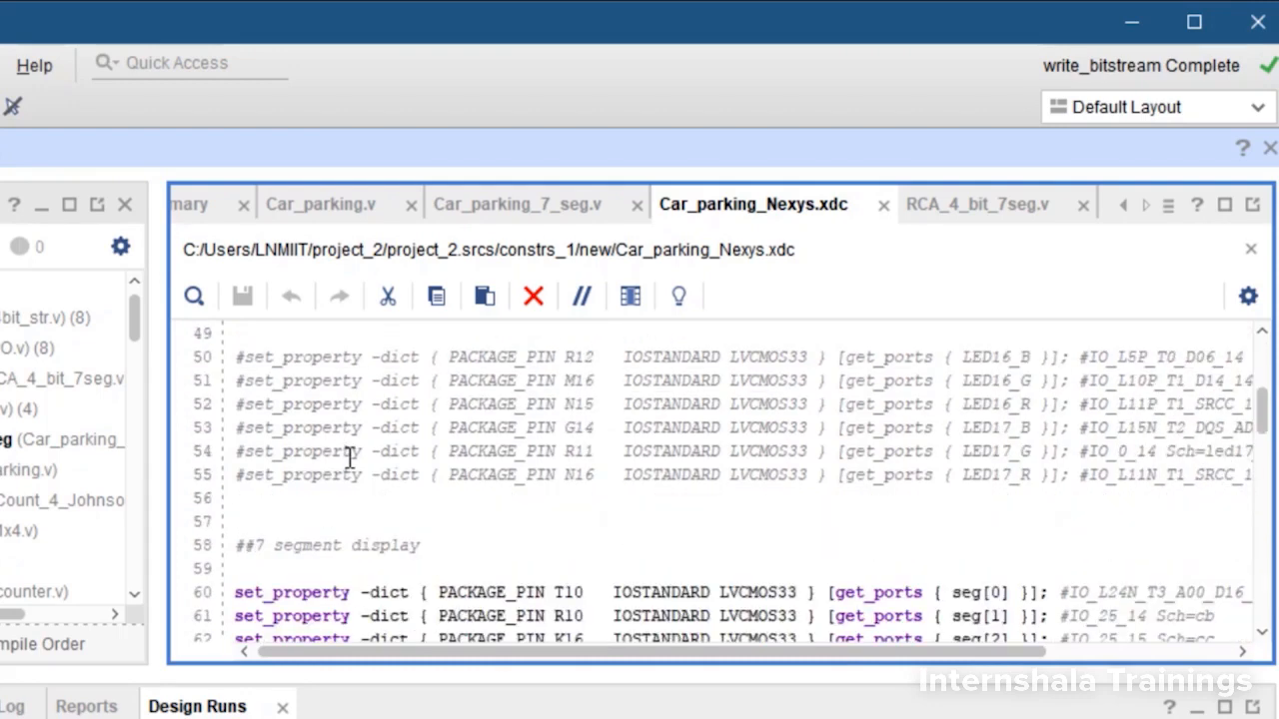
pyautogui.scroll(-3)
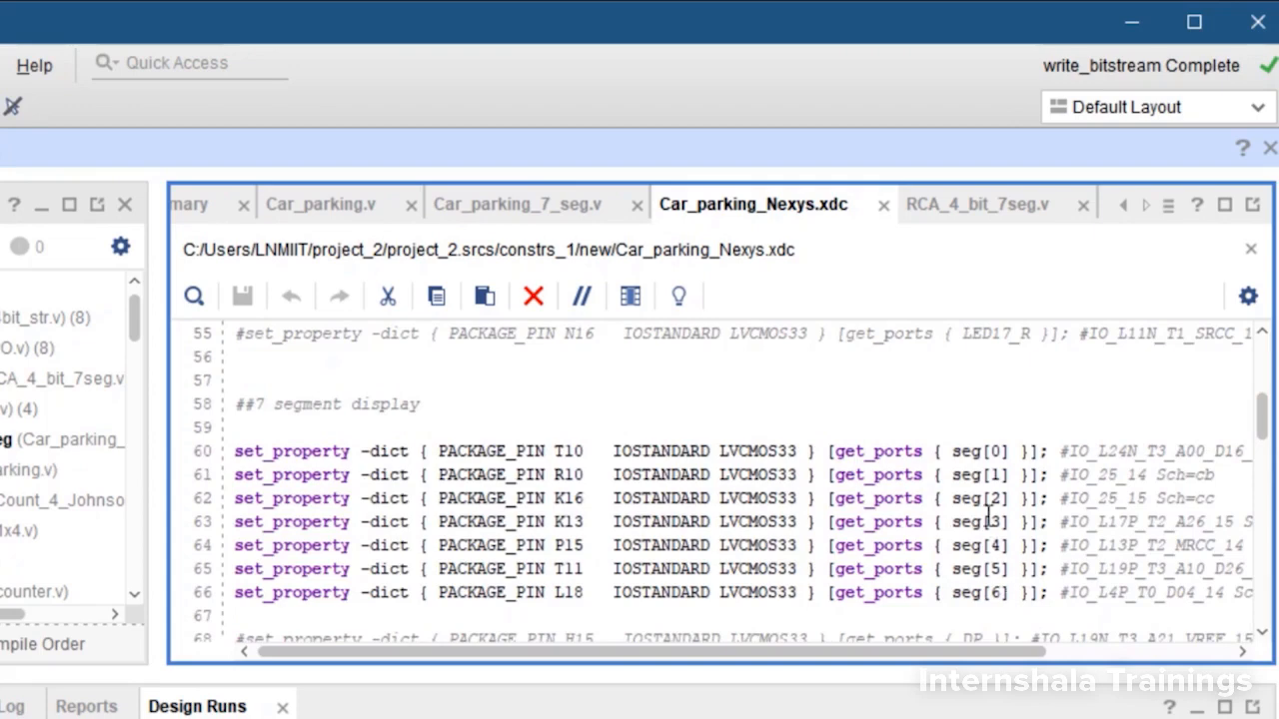
pyautogui.moveTo(993, 450)
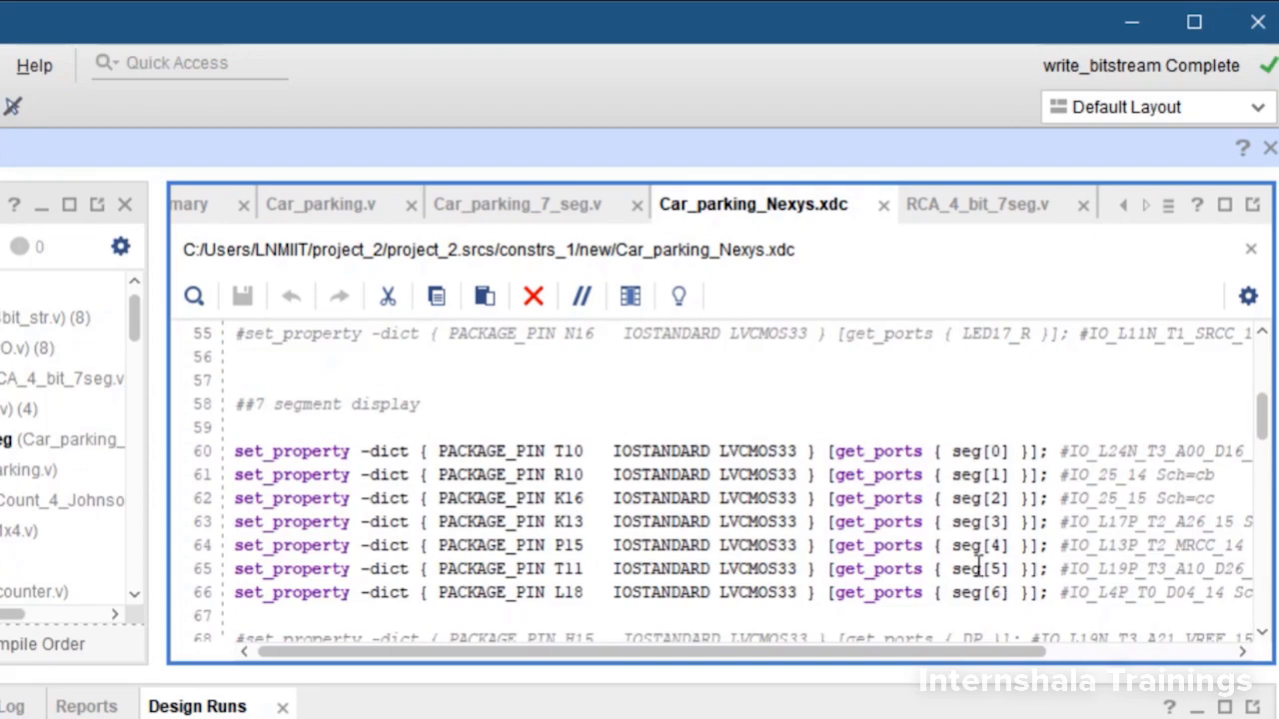
pyautogui.scroll(-3)
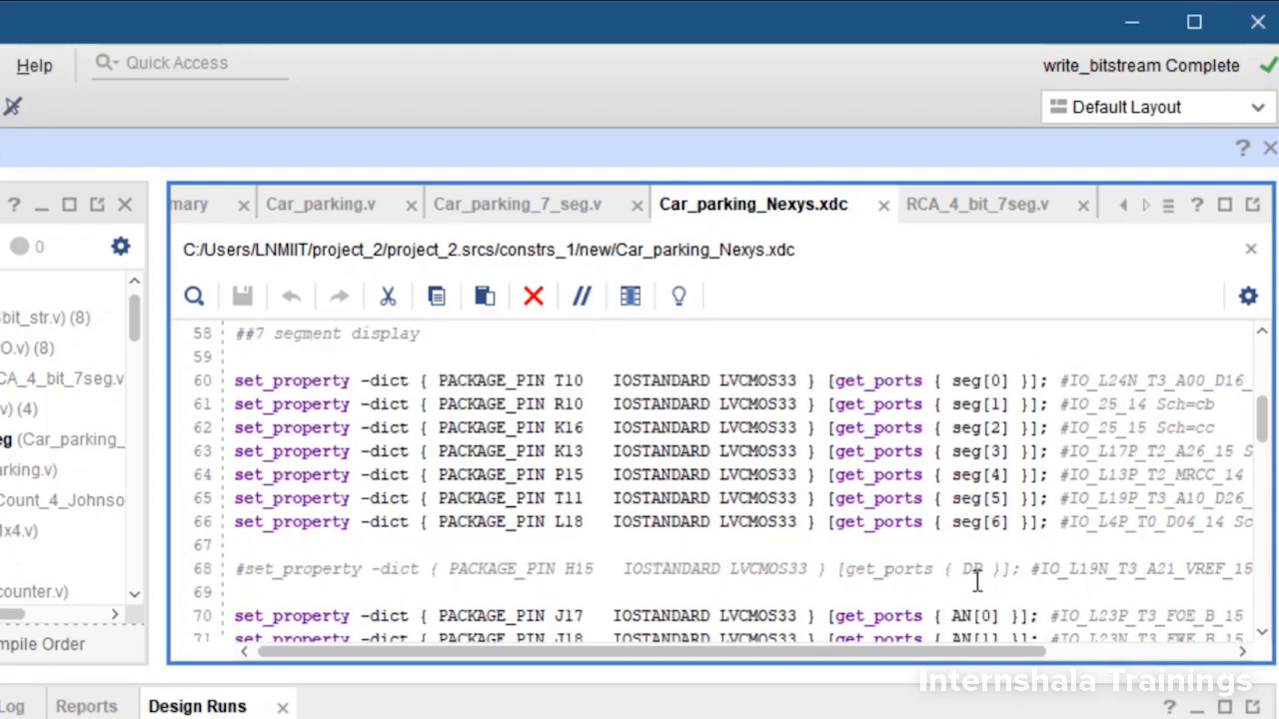
pyautogui.scroll(-3)
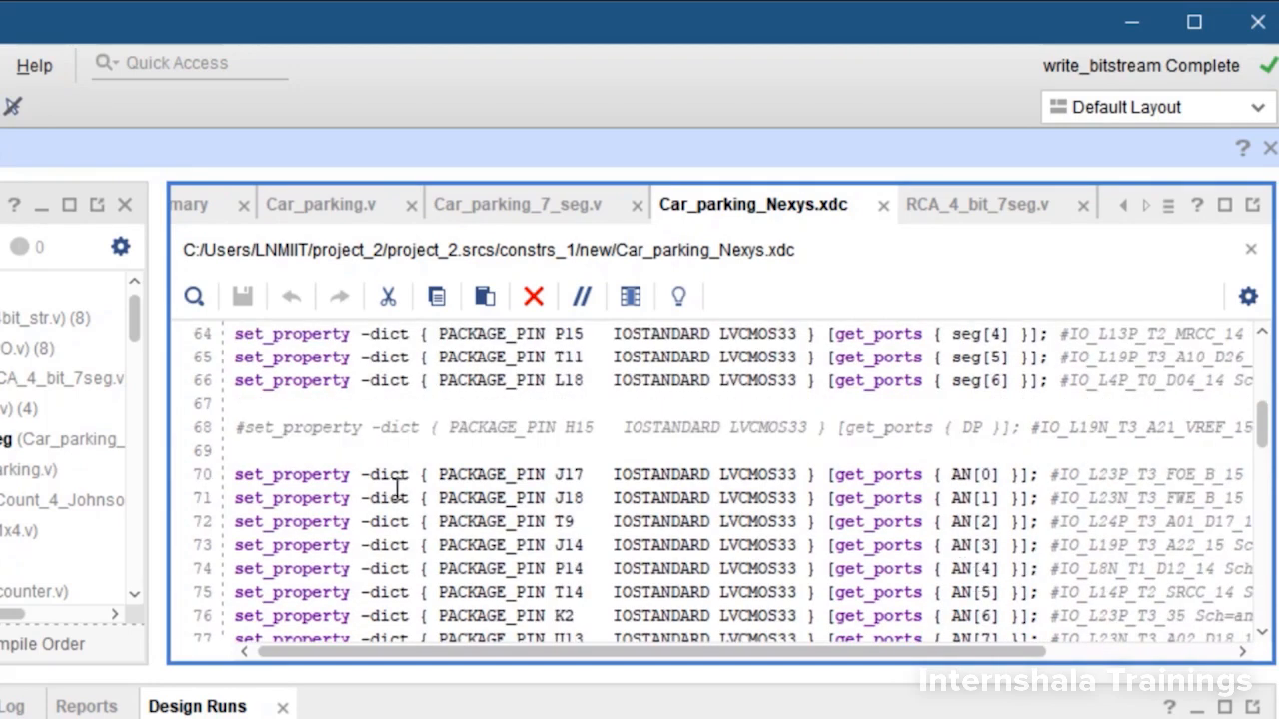
pyautogui.scroll(-3)
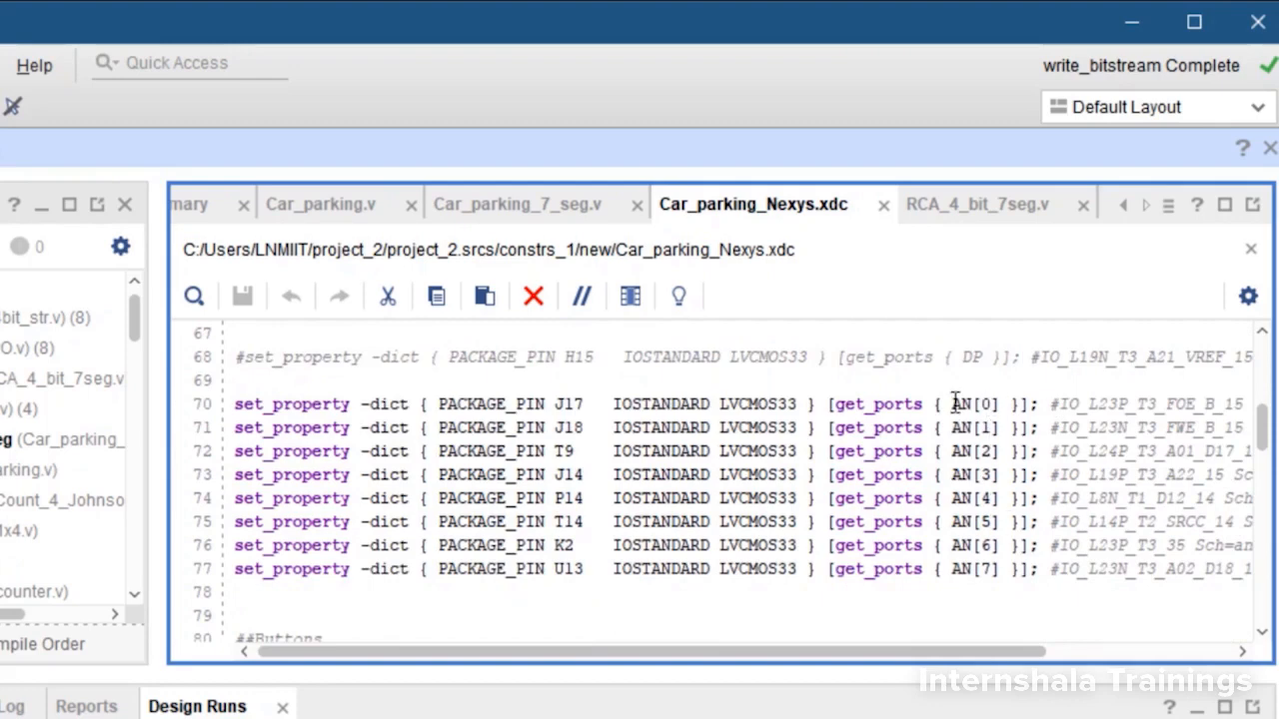
pyautogui.click(989, 570)
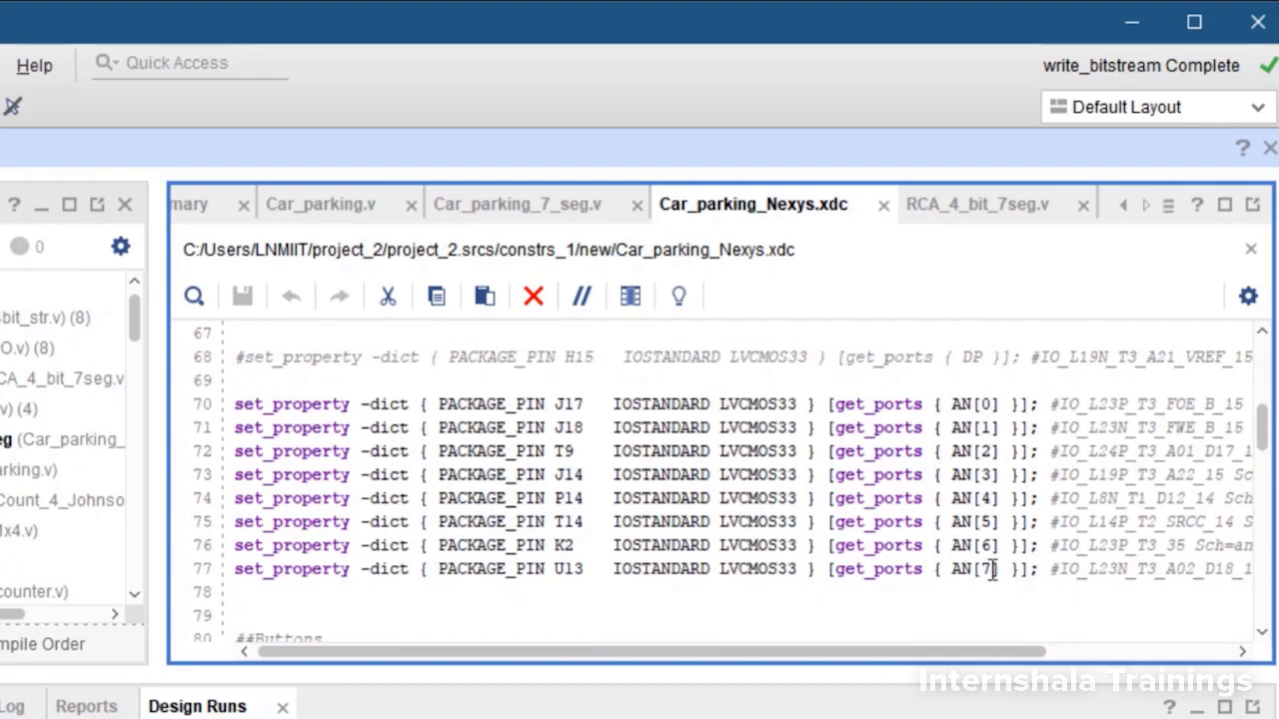
pyautogui.scroll(-3)
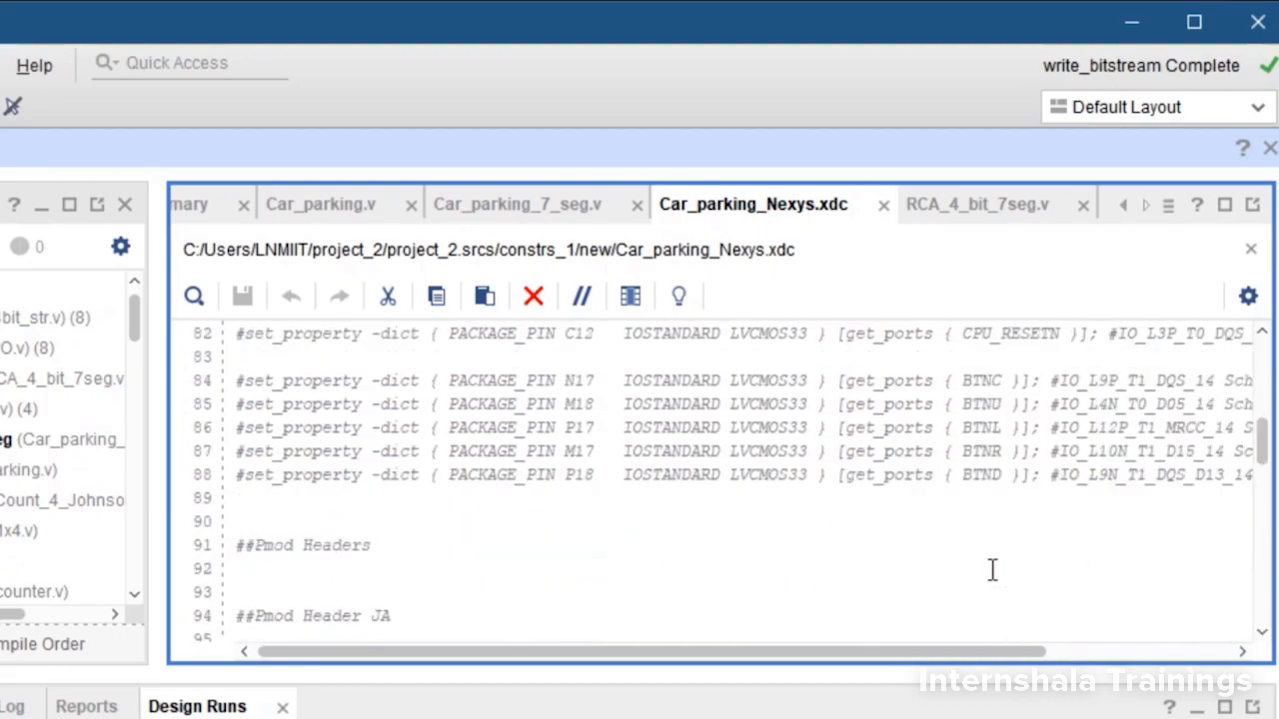
pyautogui.scroll(3)
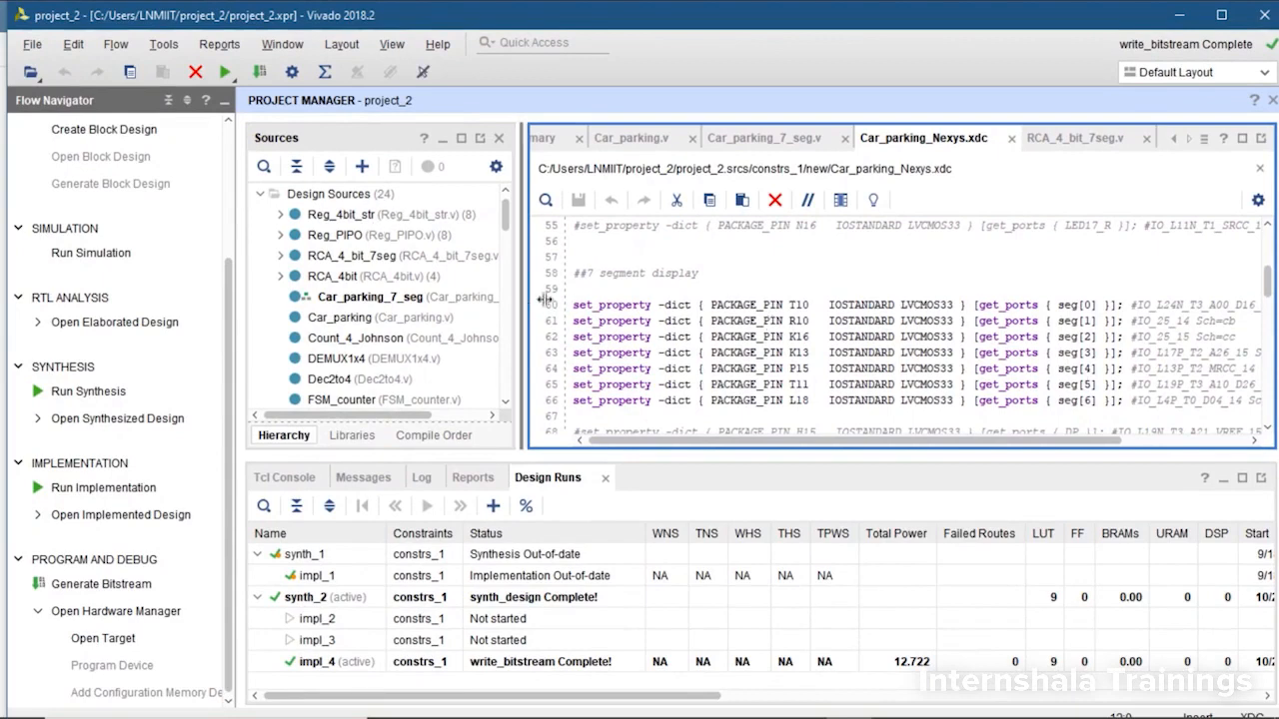
# Scroll the Sources window down to constrs_1 to find Car_parking_Nexys.xdc
pyautogui.scroll(-3)
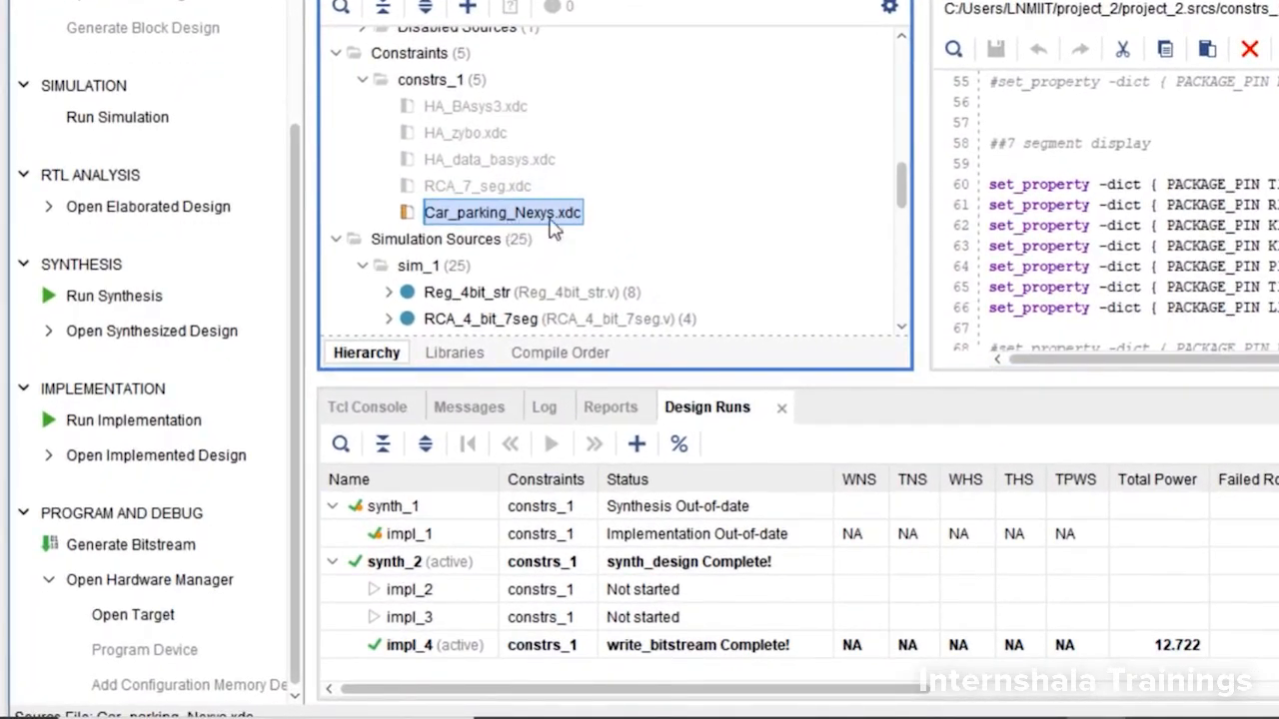
pyautogui.moveTo(553, 228)
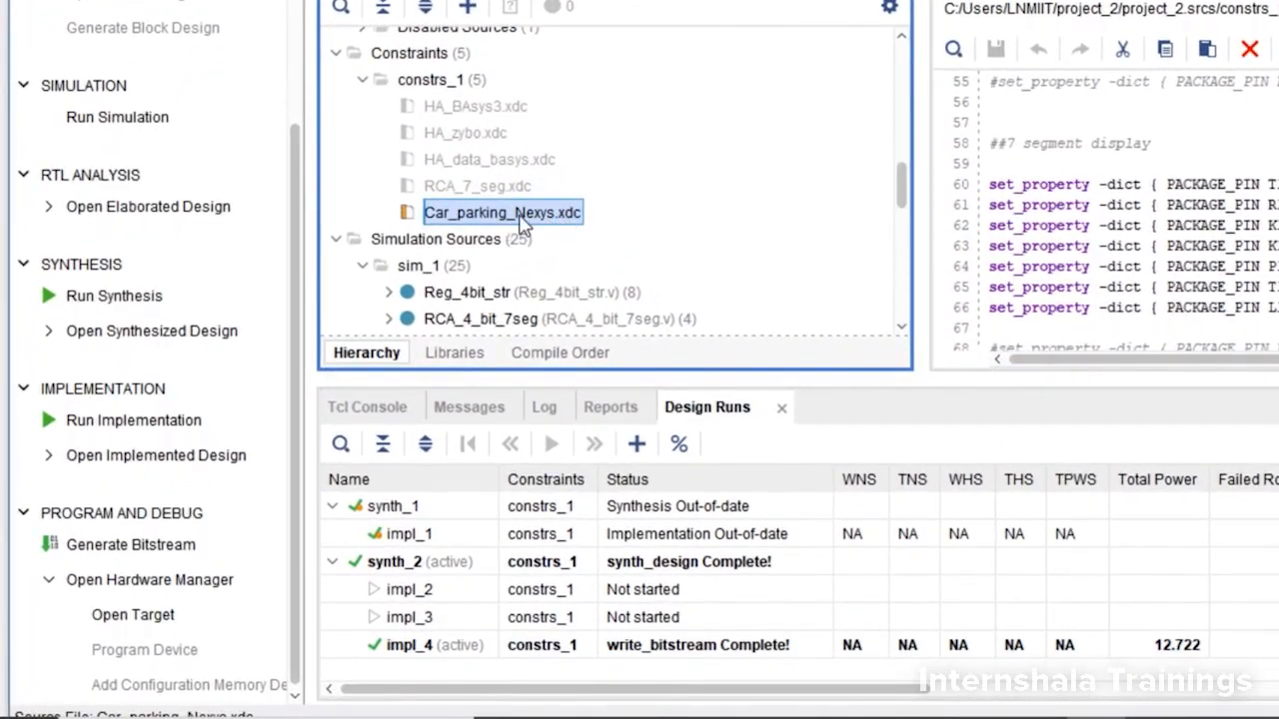
pyautogui.moveTo(526, 131)
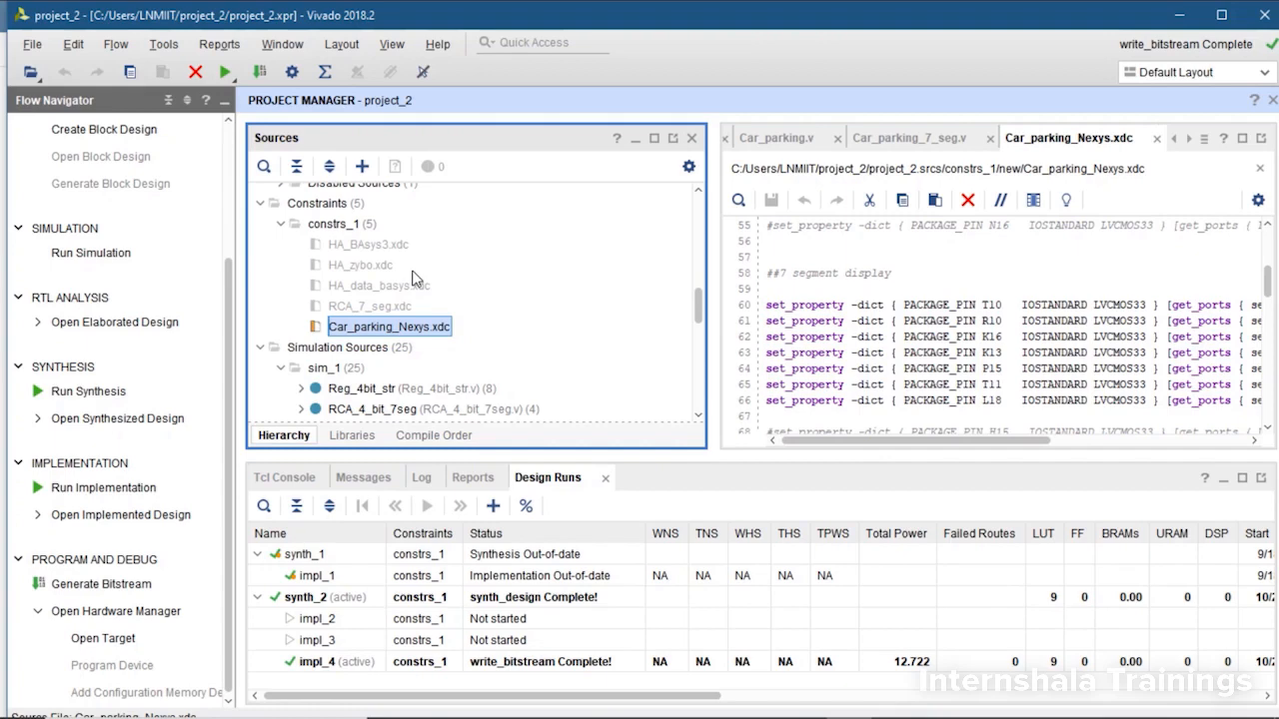
pyautogui.moveTo(102, 488)
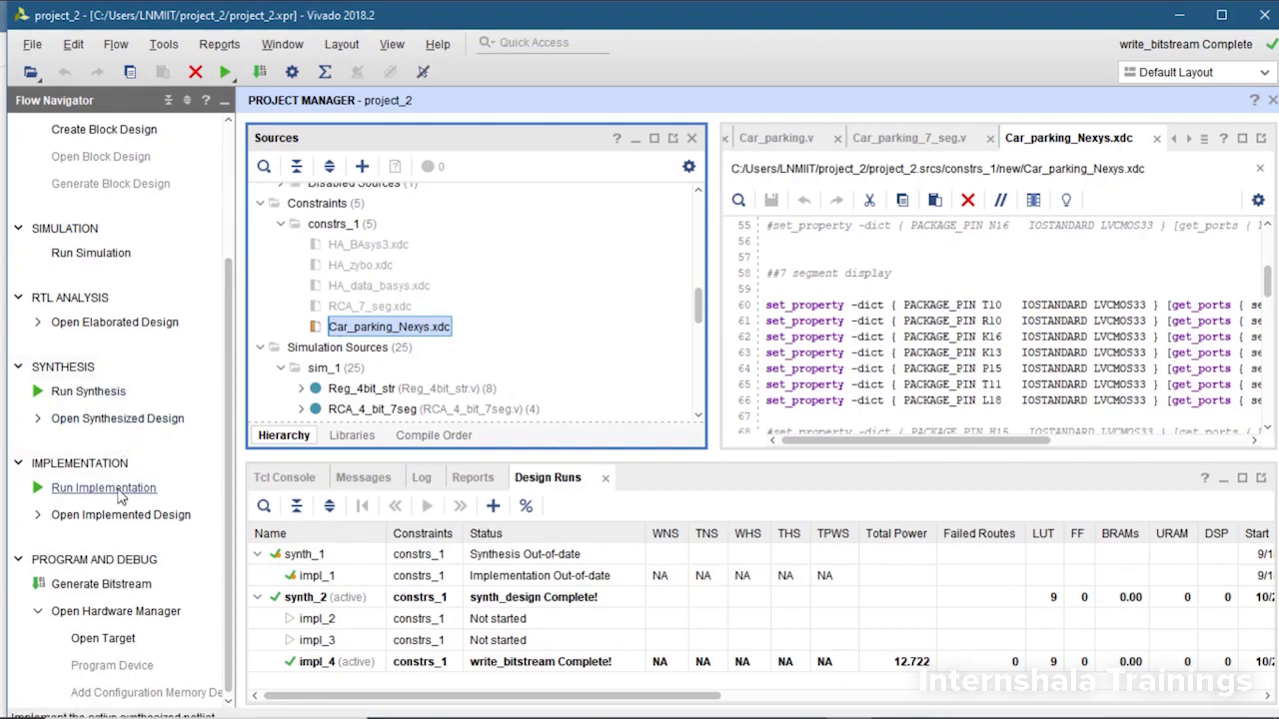
pyautogui.moveTo(101, 584)
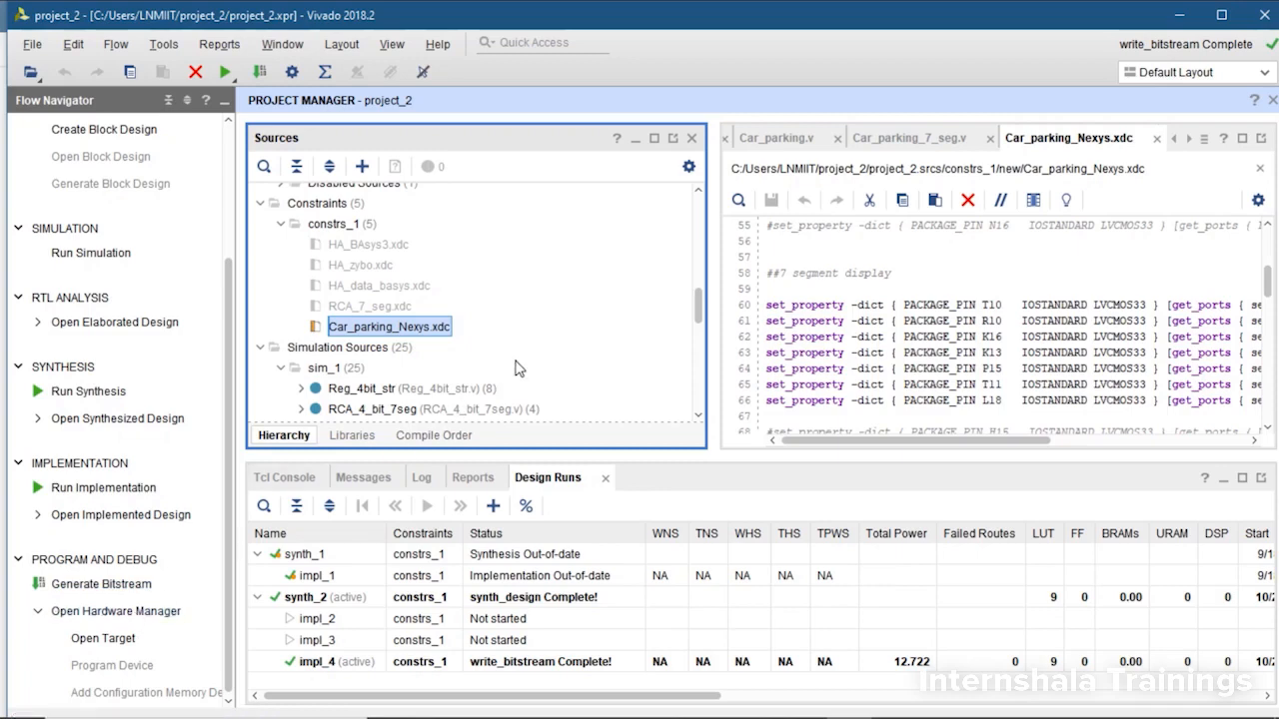
# Launch the Hardware Manager from the Flow Navigator's Program and Debug section
pyautogui.click(117, 612)
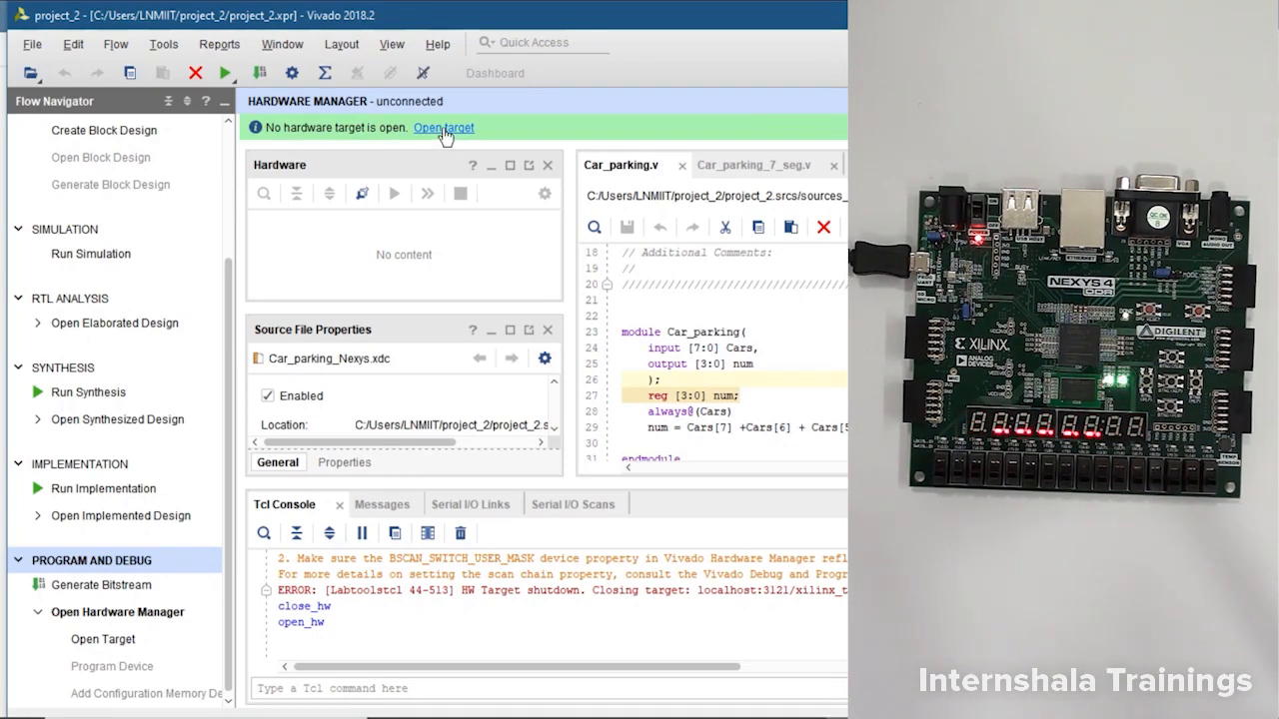
# Connect to the xc7a100t_0 target and program it with the Car_parking_7_seg bitstream
pyautogui.click(443, 128)
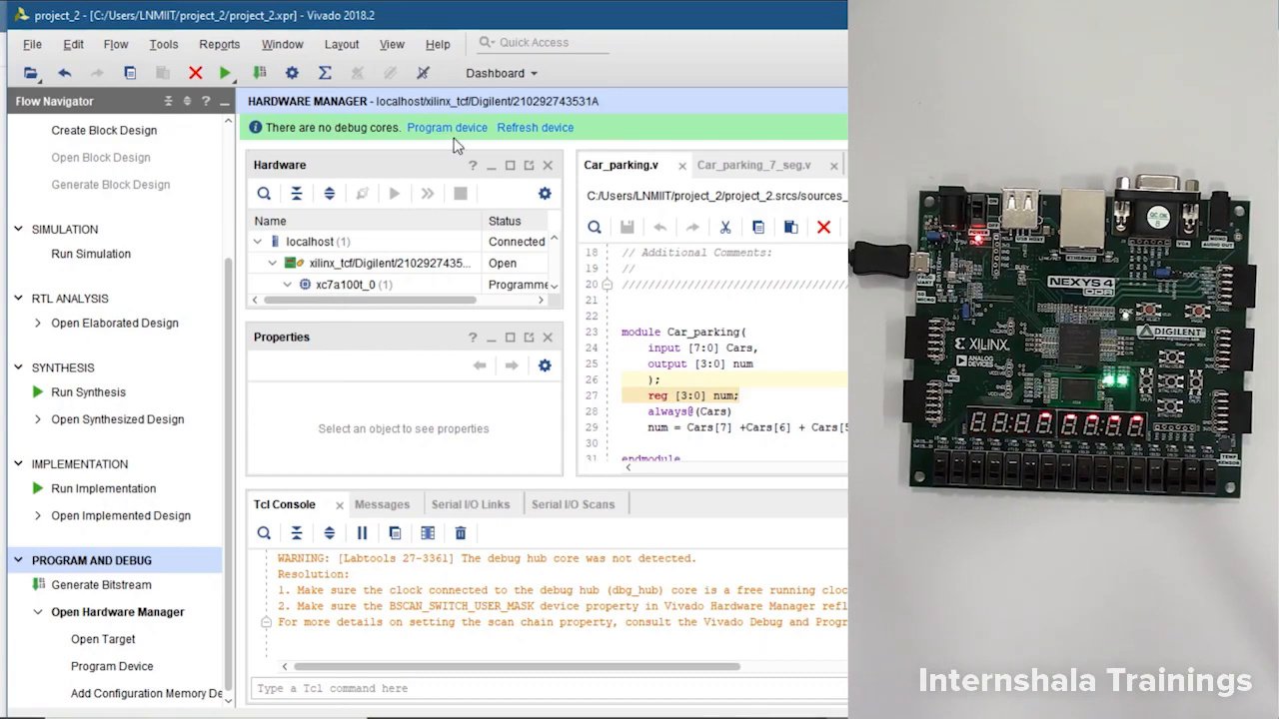
pyautogui.click(447, 126)
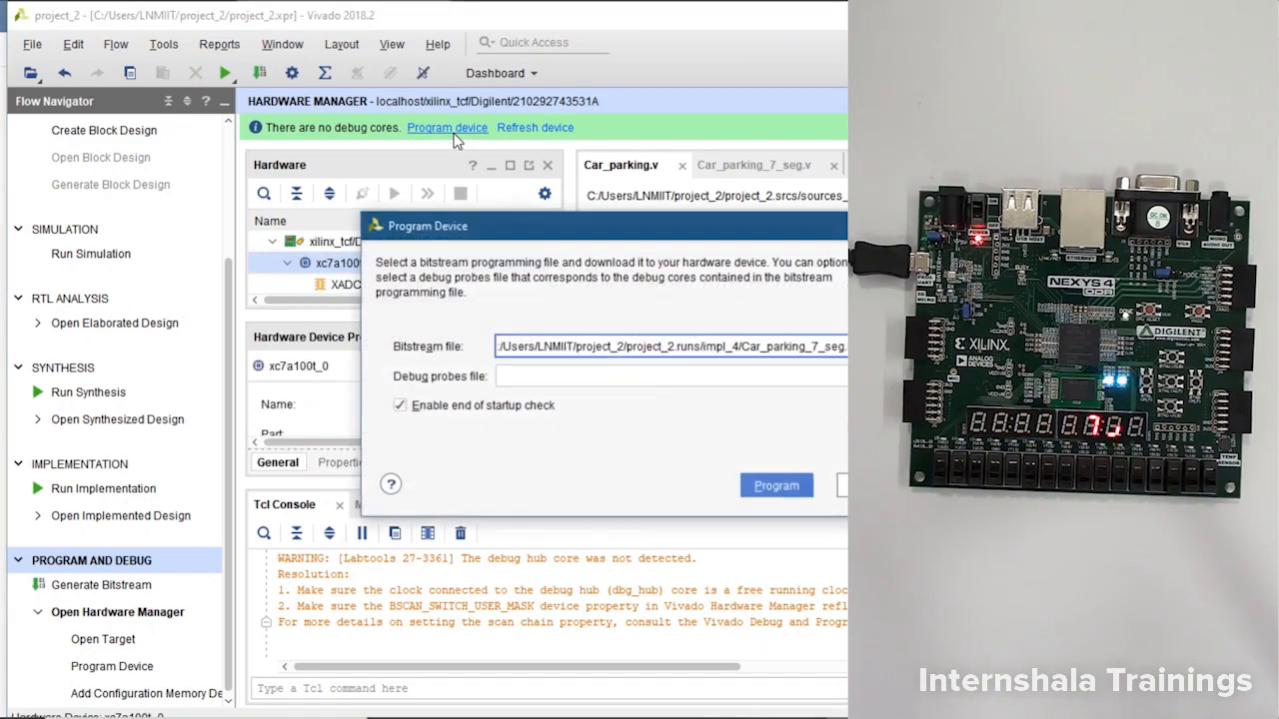
pyautogui.click(777, 484)
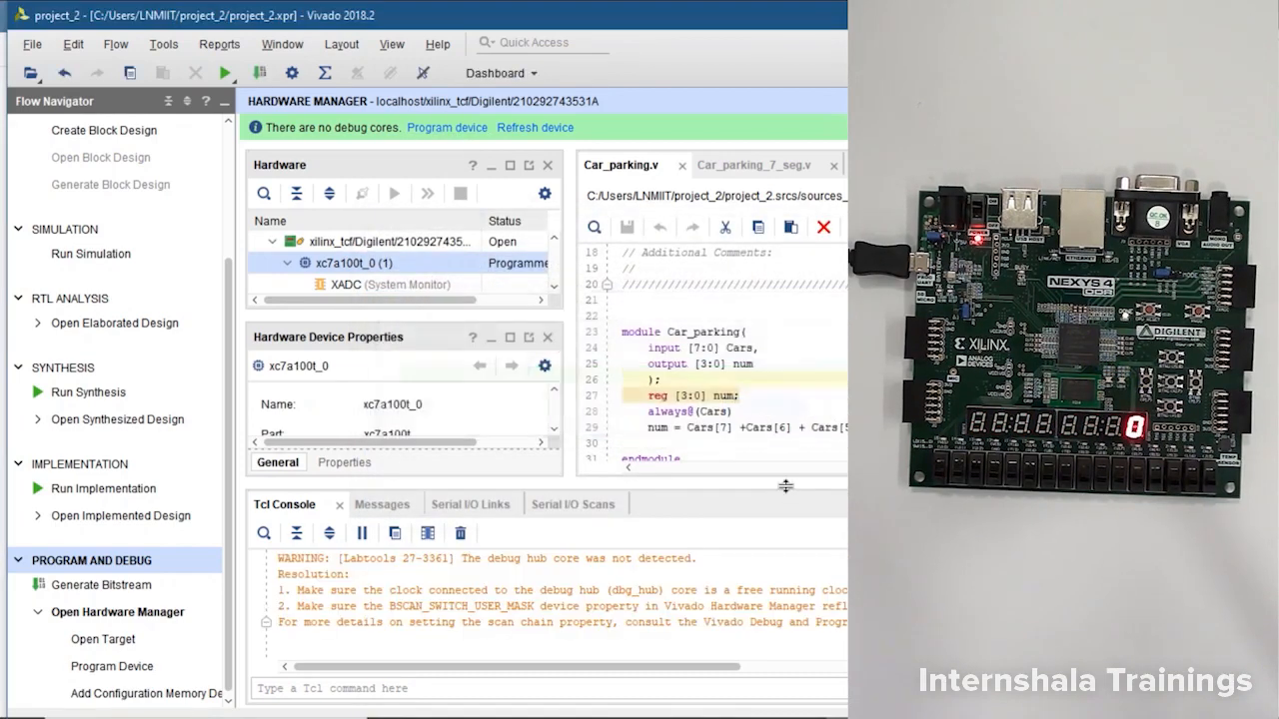
pyautogui.moveTo(510, 336)
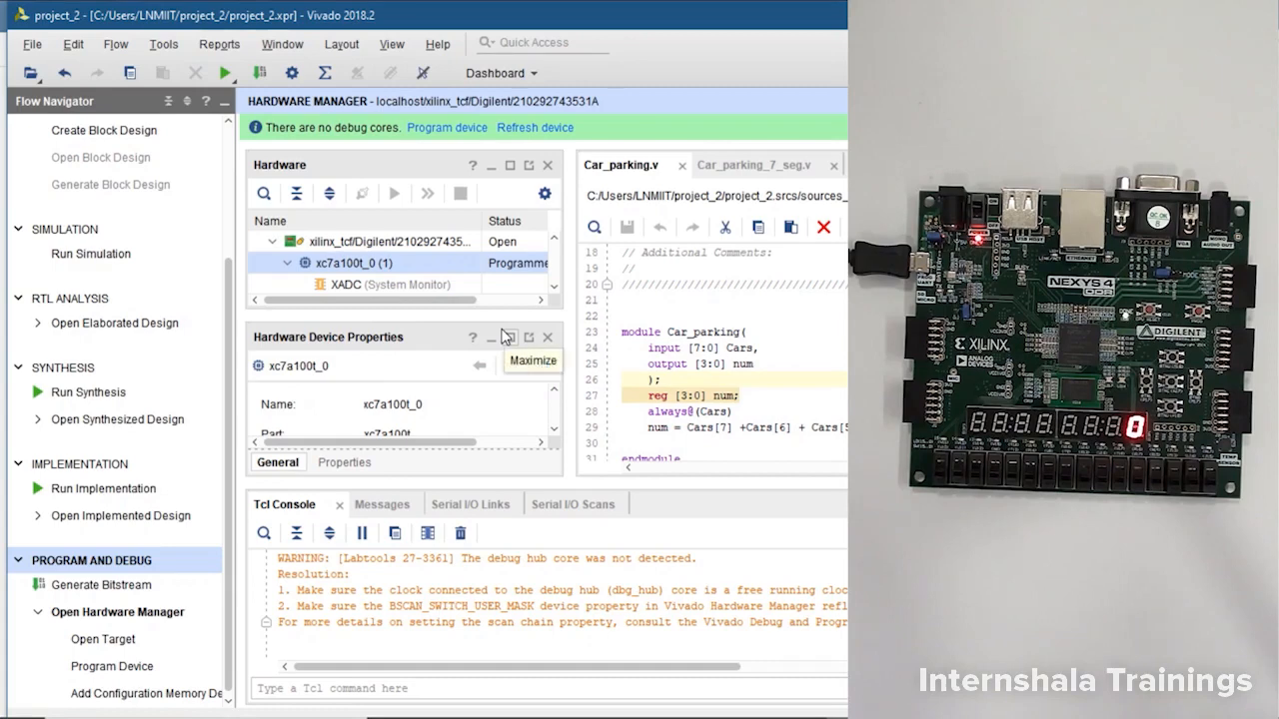